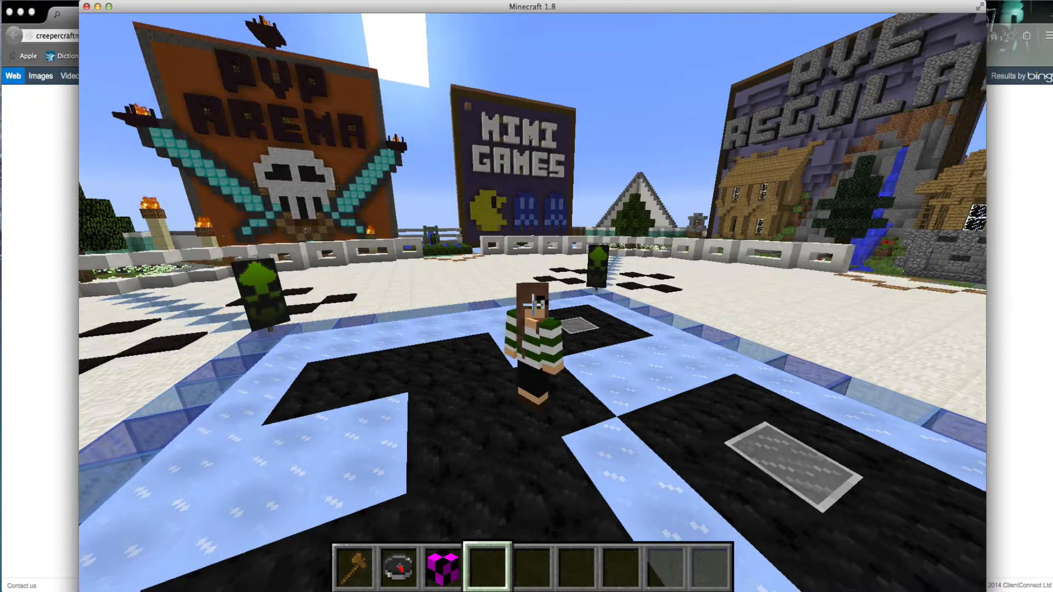
Open a blank new browser tab alongside the CreepercraftMC forum home page.
key("t")
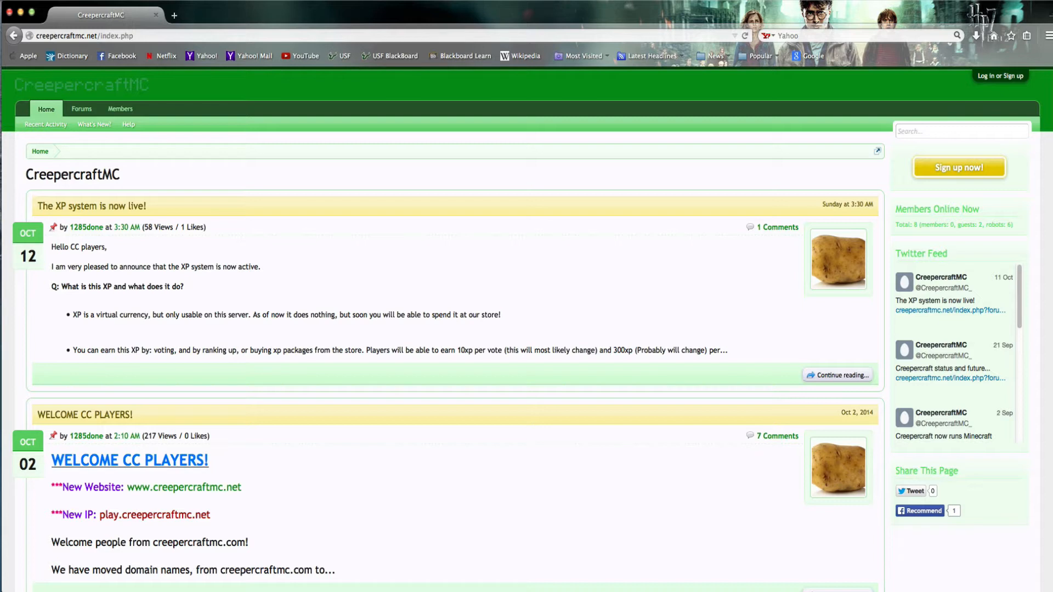
mouse_move(248, 314)
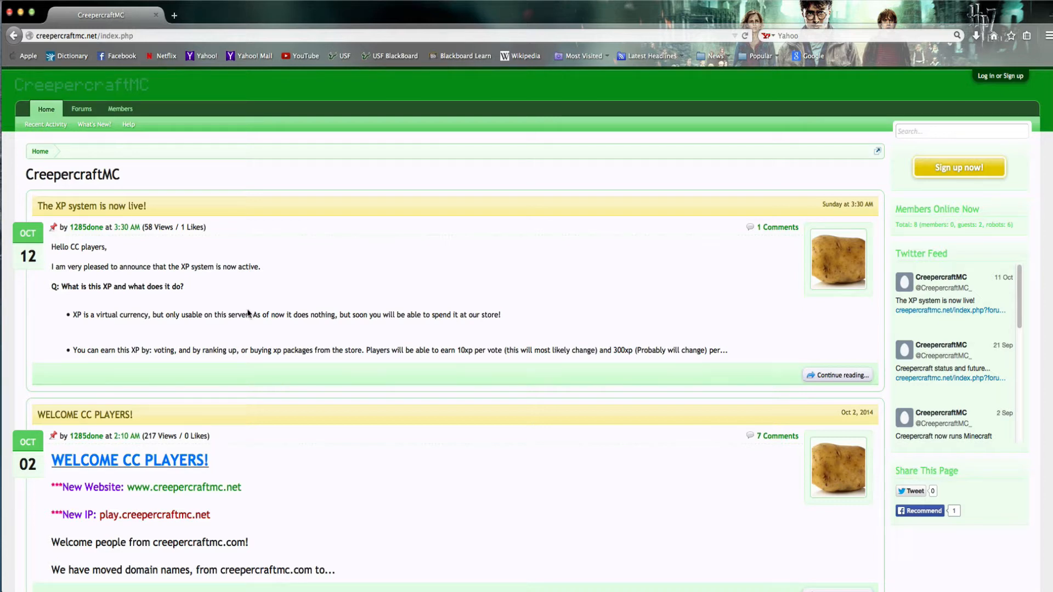
mouse_move(530, 240)
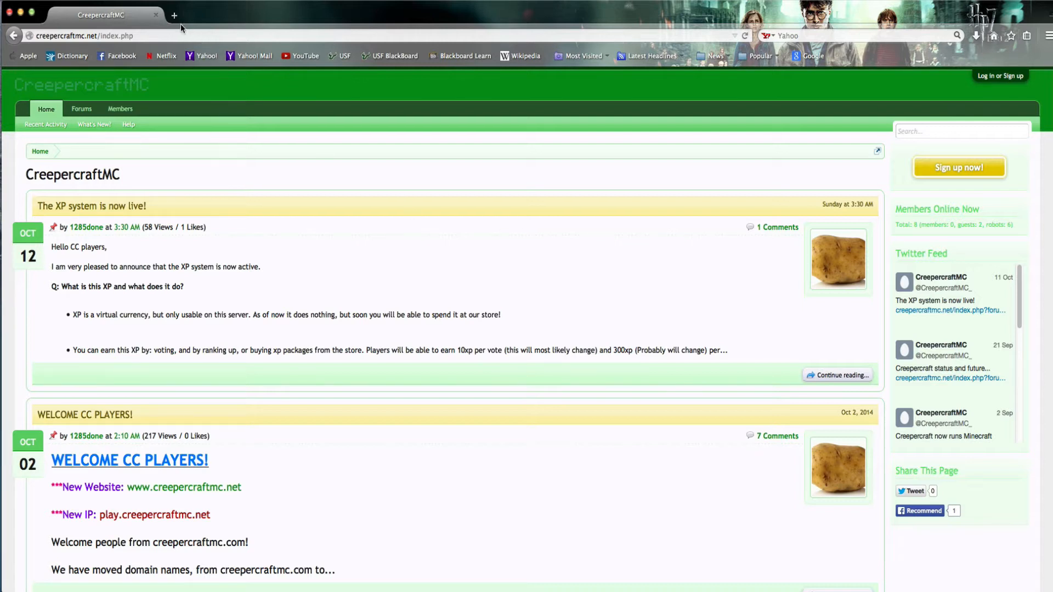
In a new tab, load the CreepercraftMC buycraft.net store welcome page.
left_click(173, 15)
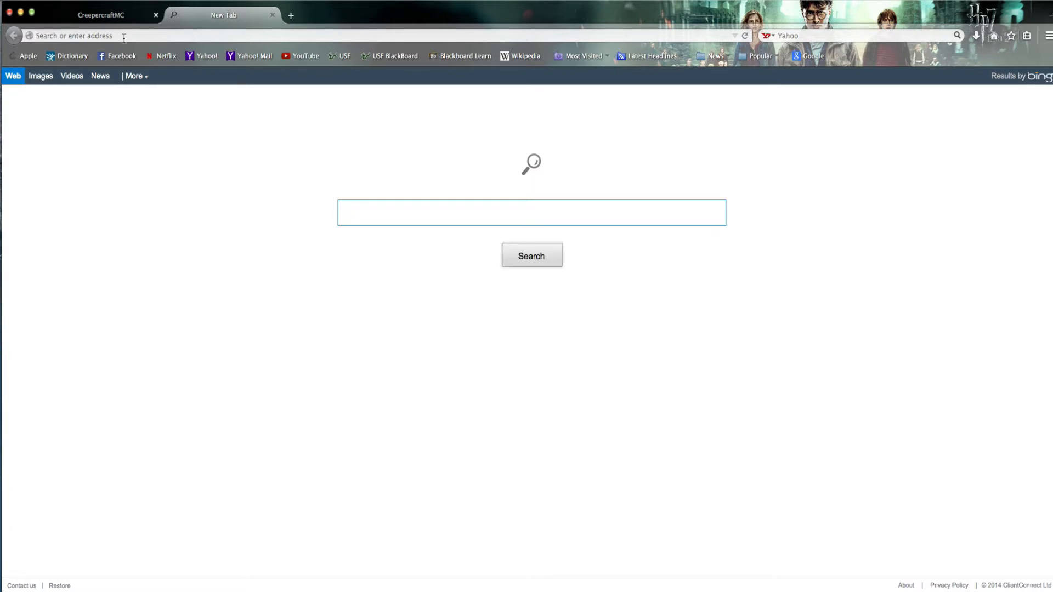
type("donnie8986/")
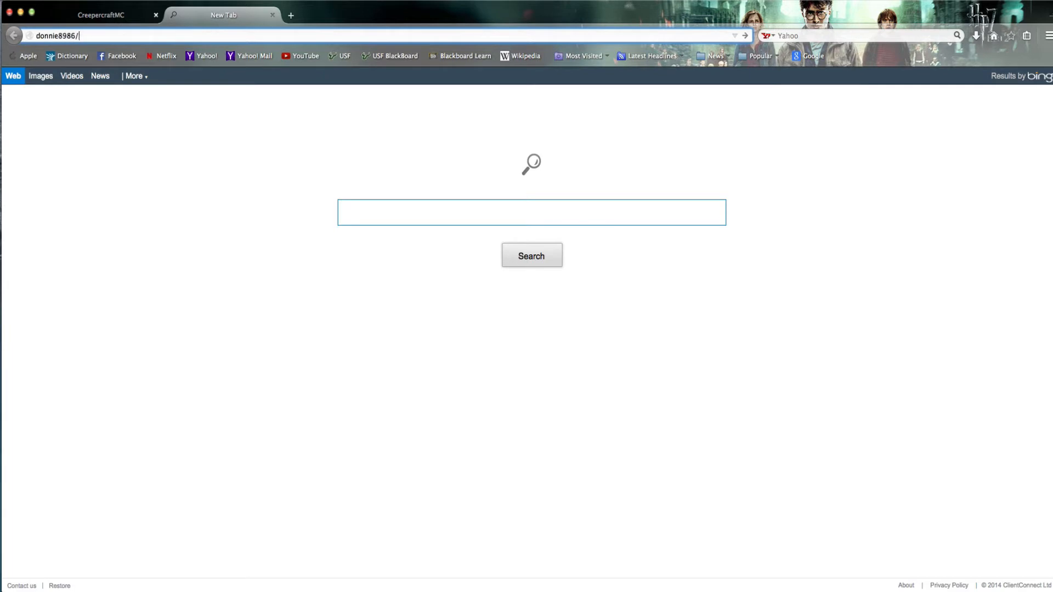
type("b")
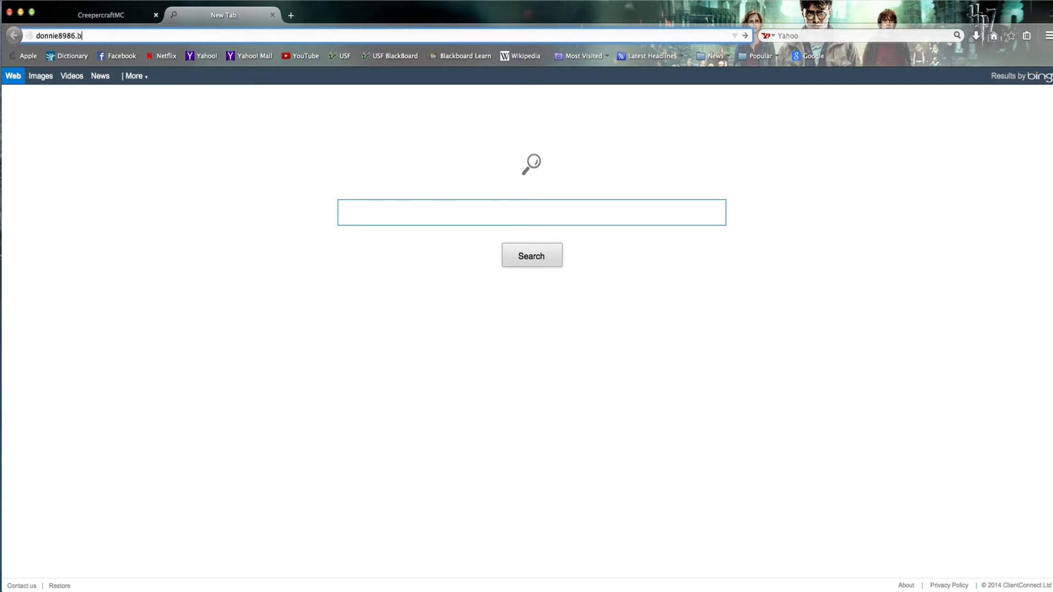
type("ra")
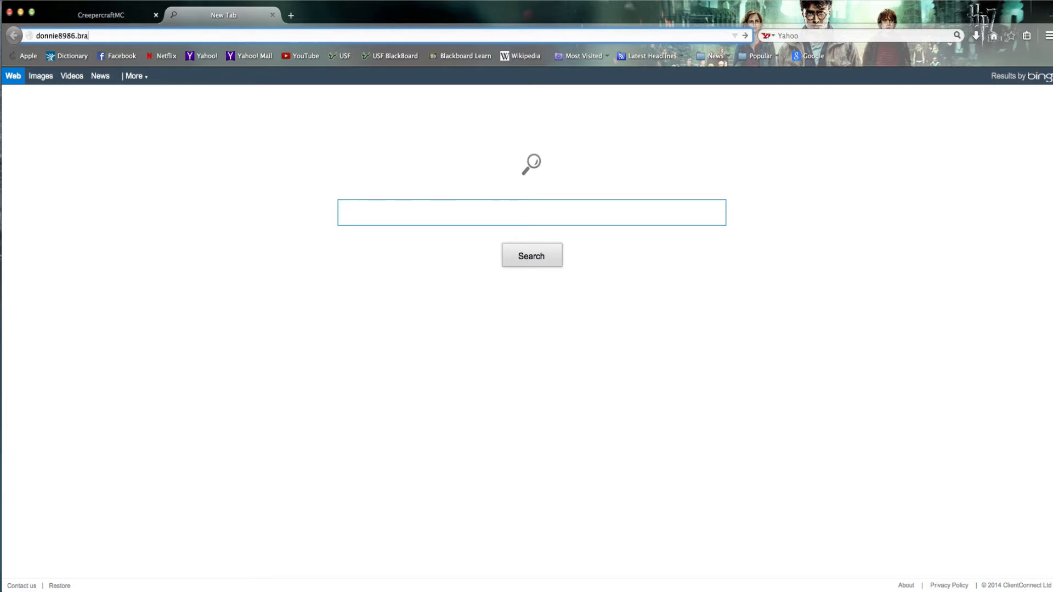
type("cr")
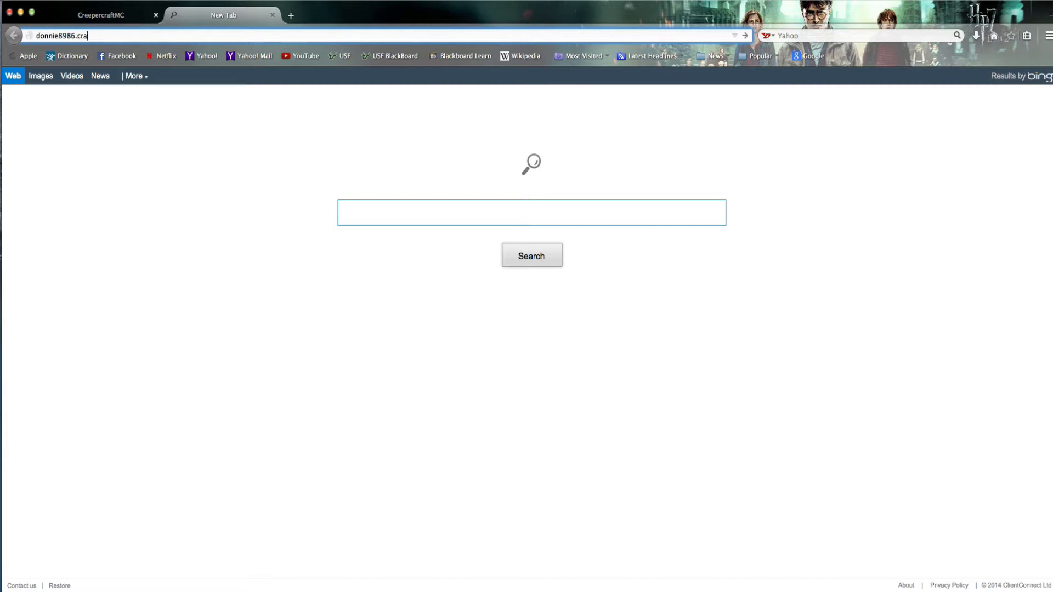
type("buycraft.net")
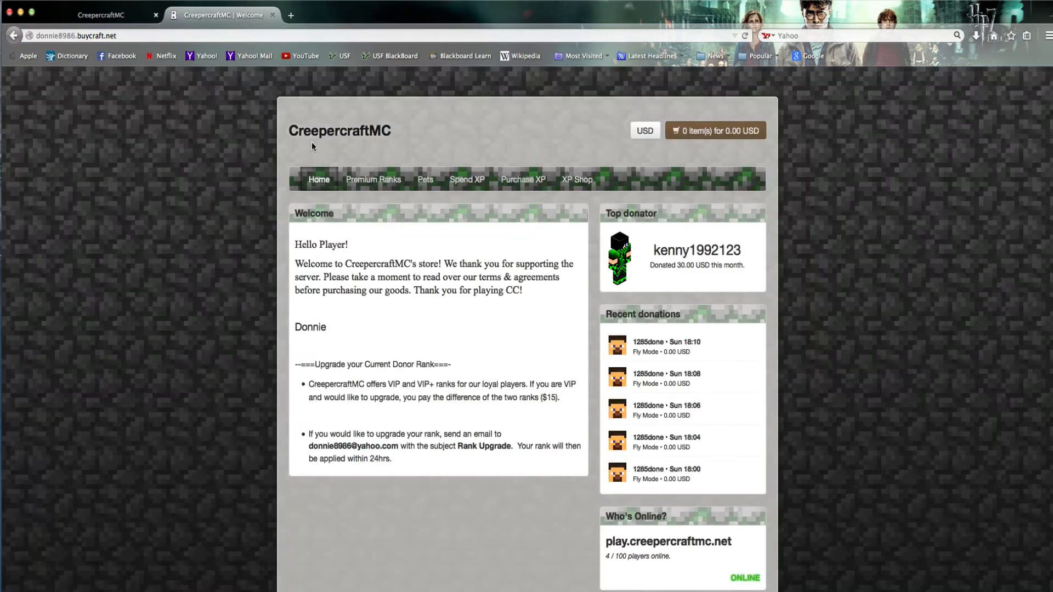
mouse_move(524, 253)
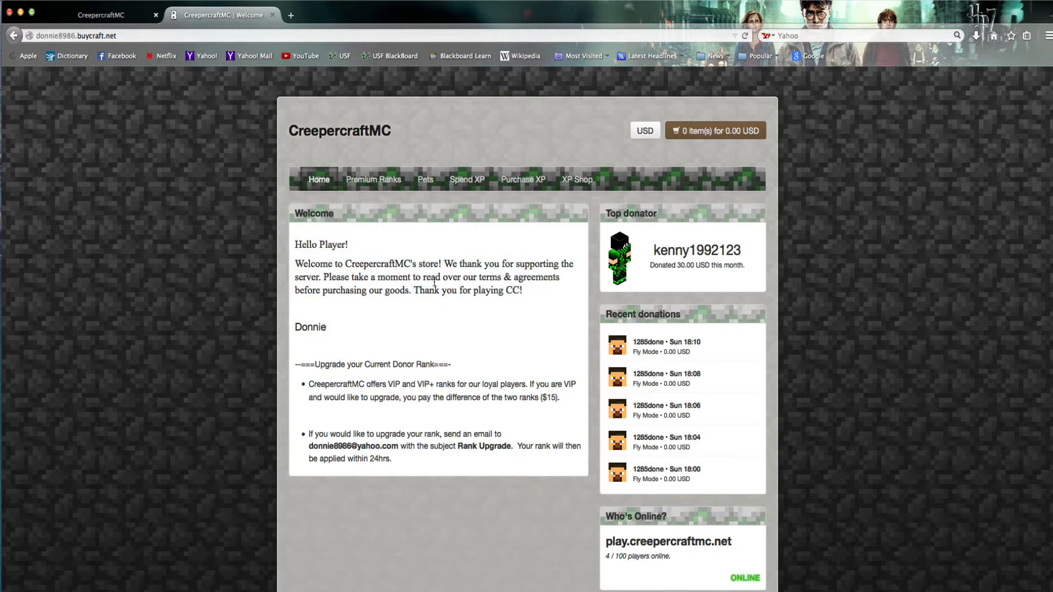
left_click(374, 180)
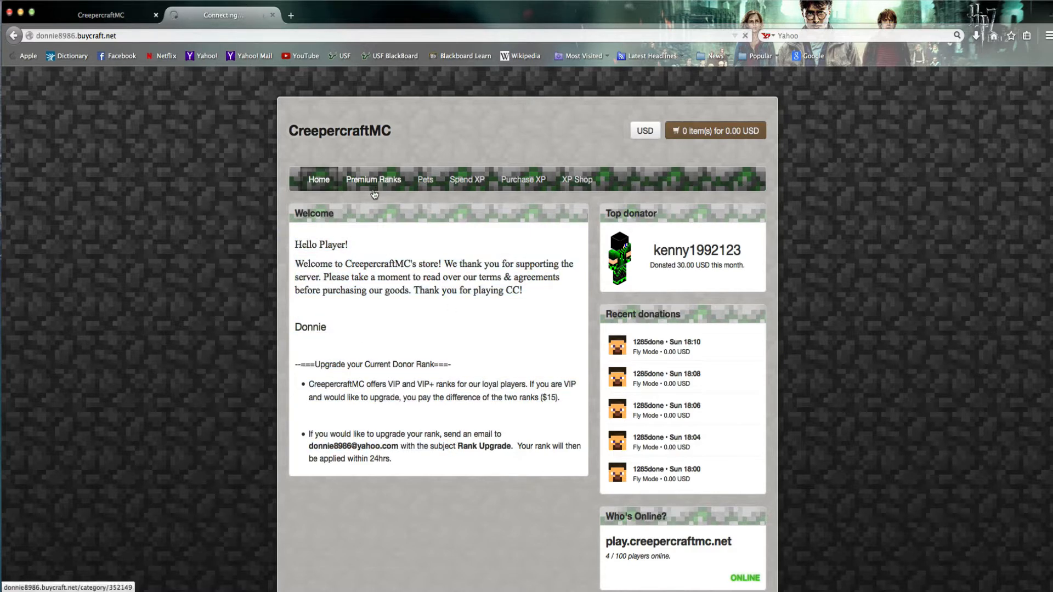
left_click(374, 180)
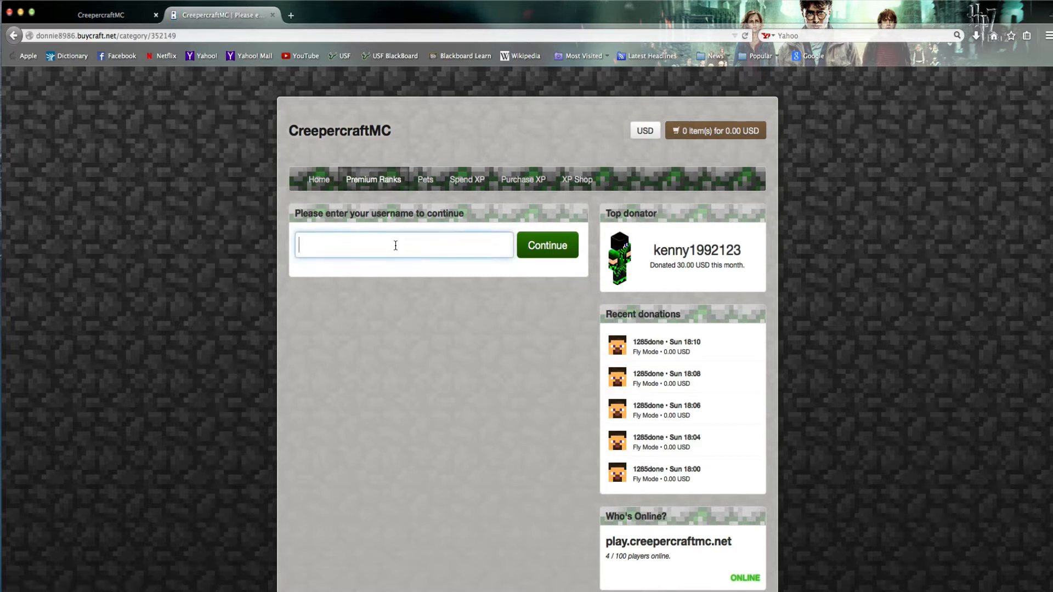
type("donnie8986")
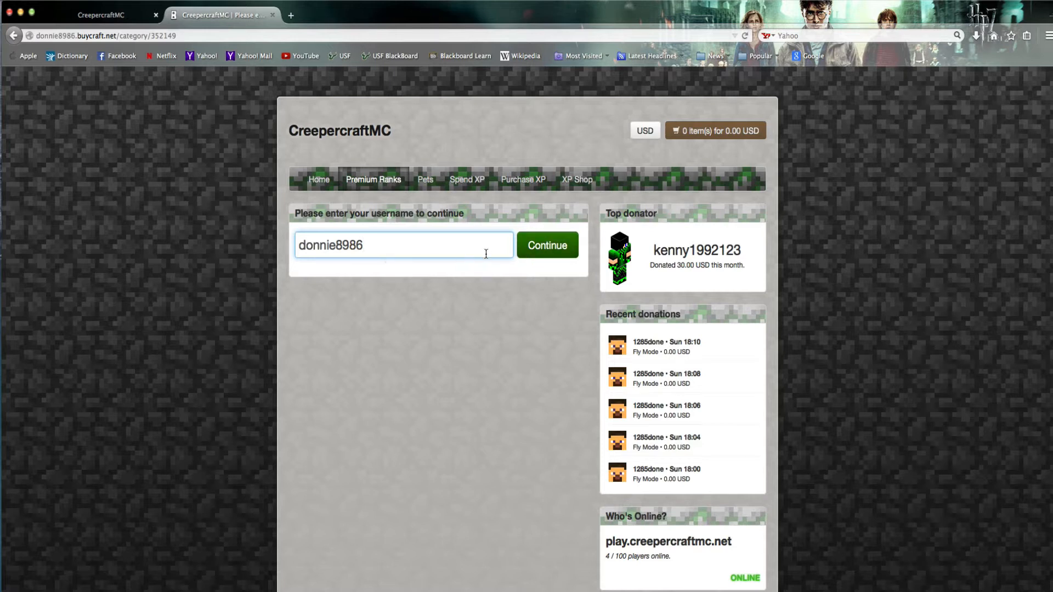
left_click(547, 245)
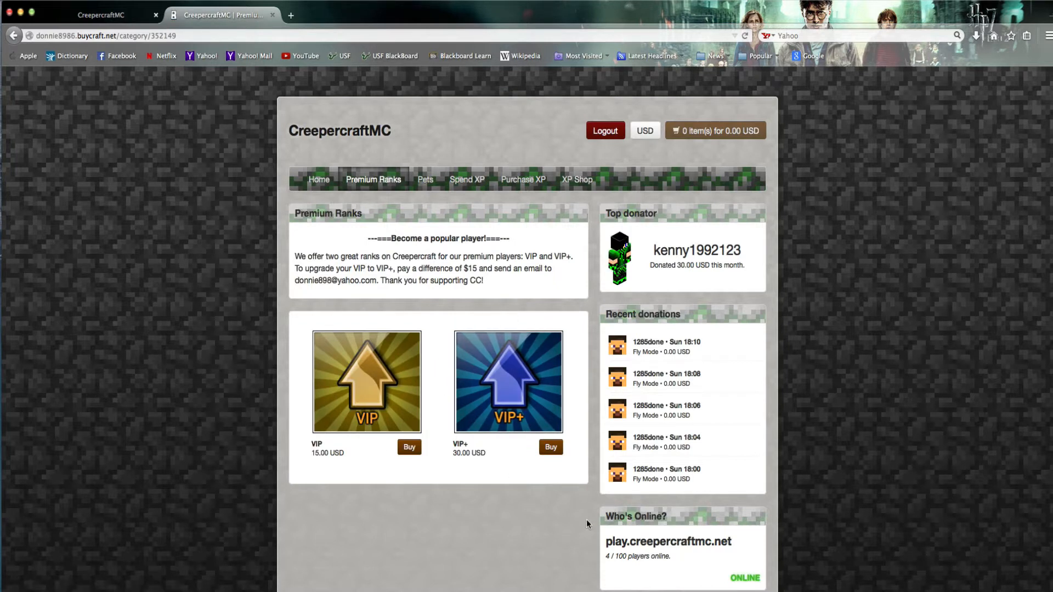
mouse_move(439, 508)
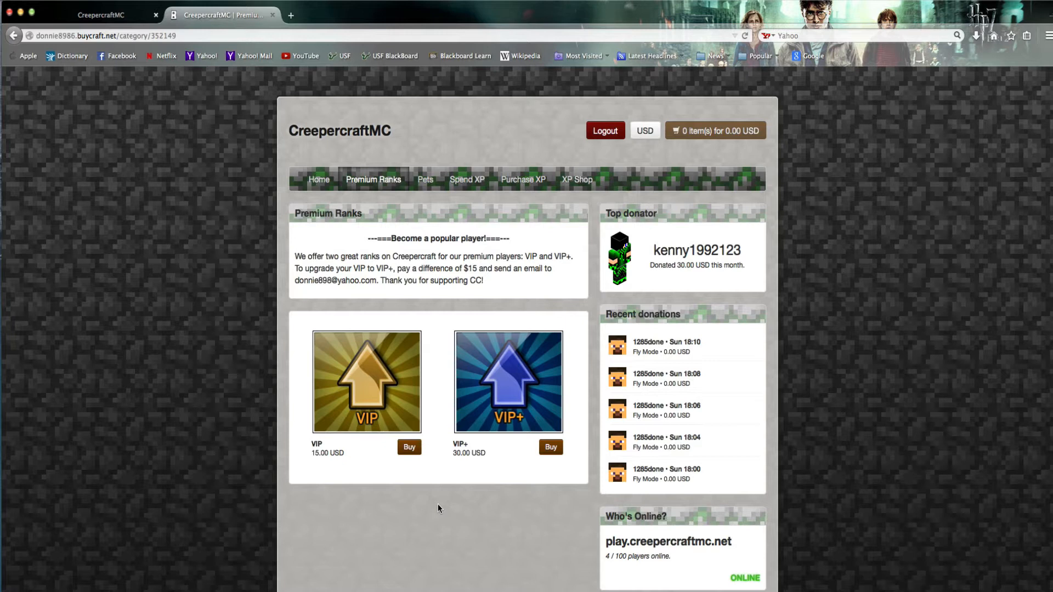
mouse_move(493, 303)
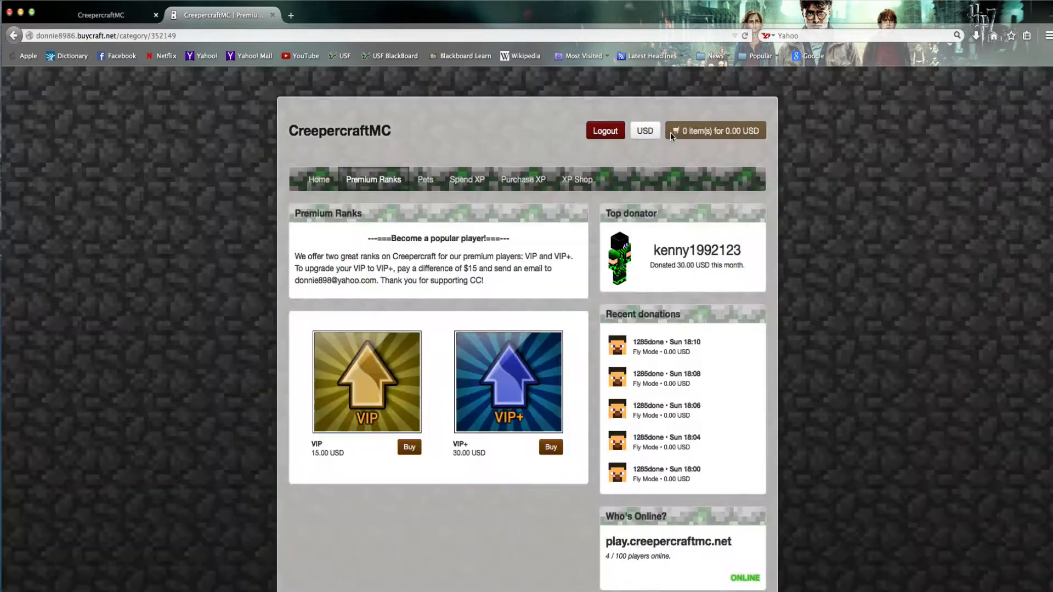
left_click(550, 447)
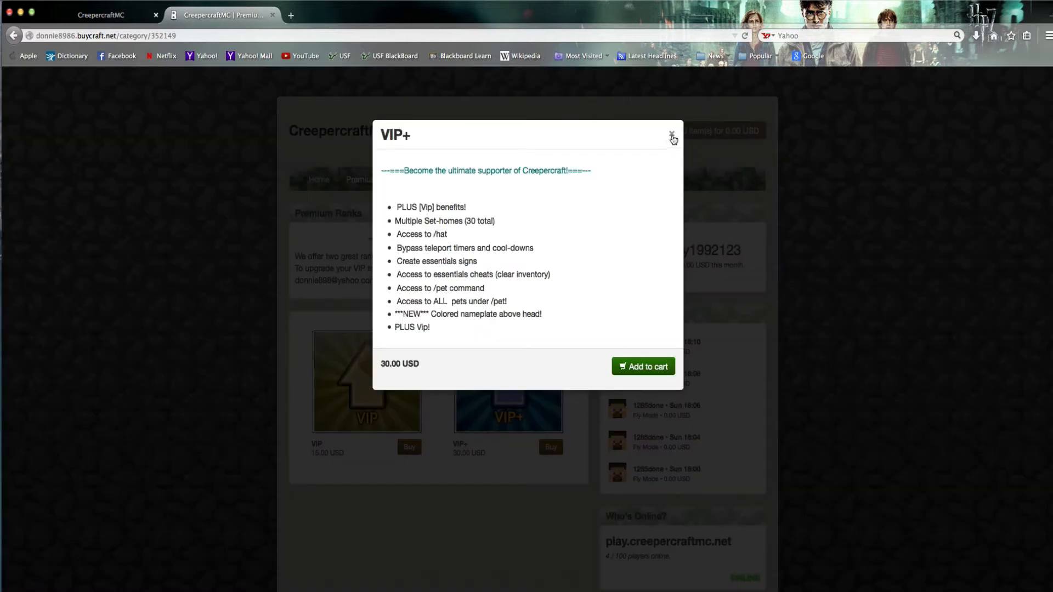
left_click(671, 135)
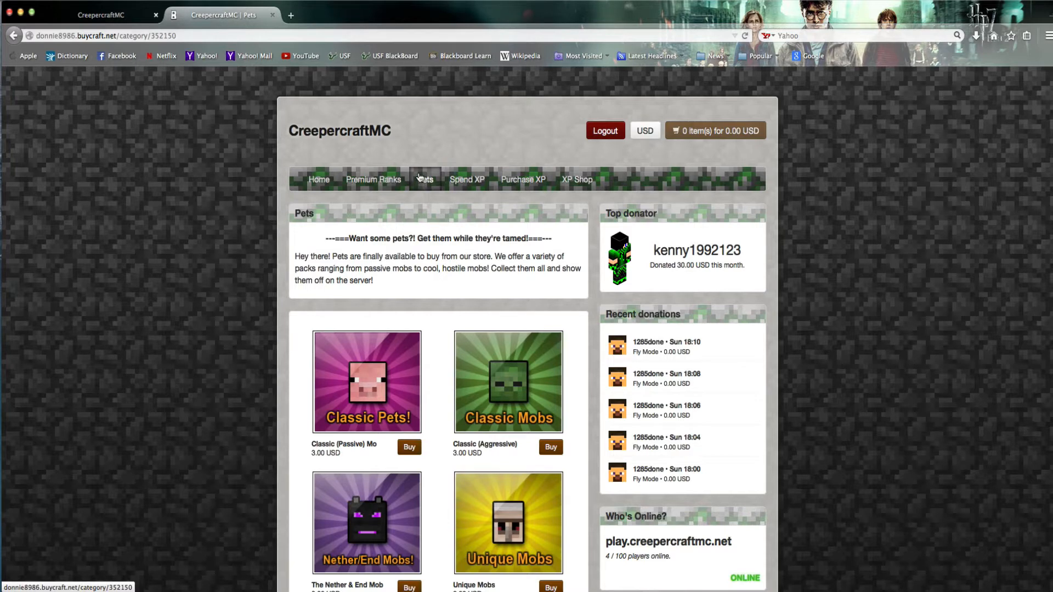
mouse_move(434, 200)
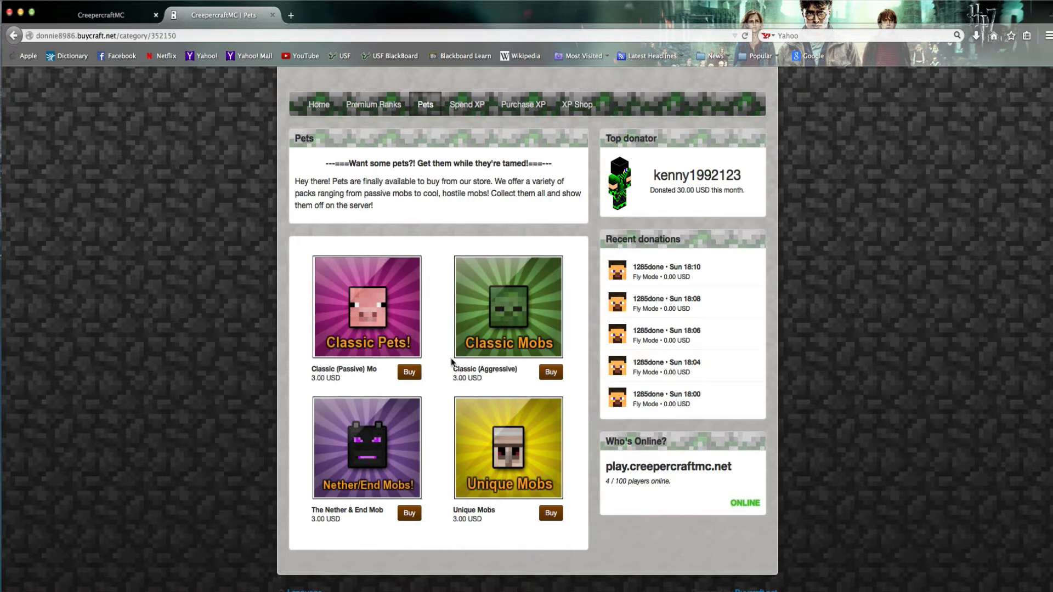
mouse_move(402, 457)
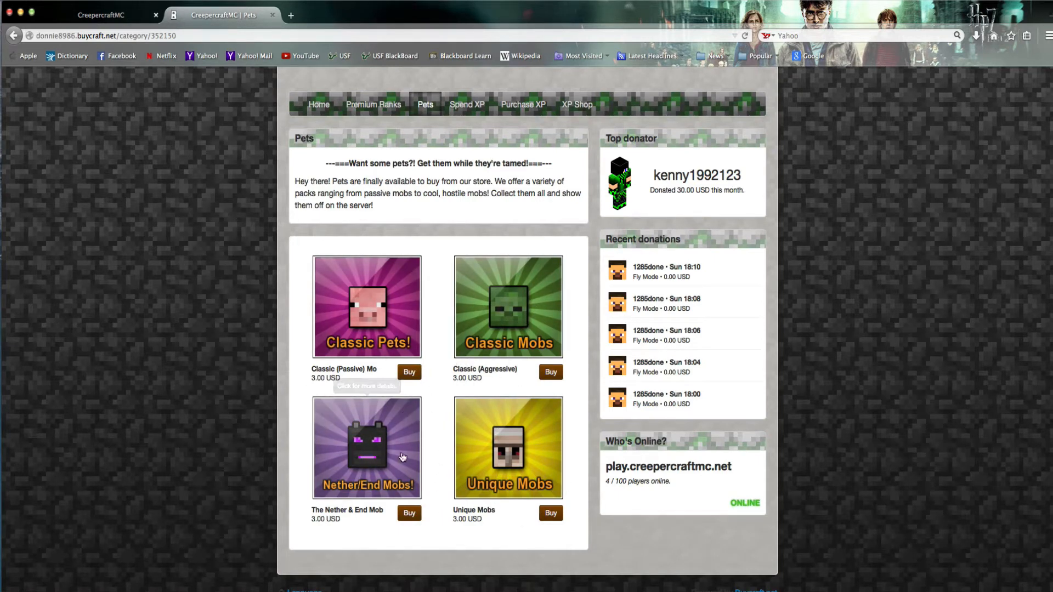
mouse_move(447, 420)
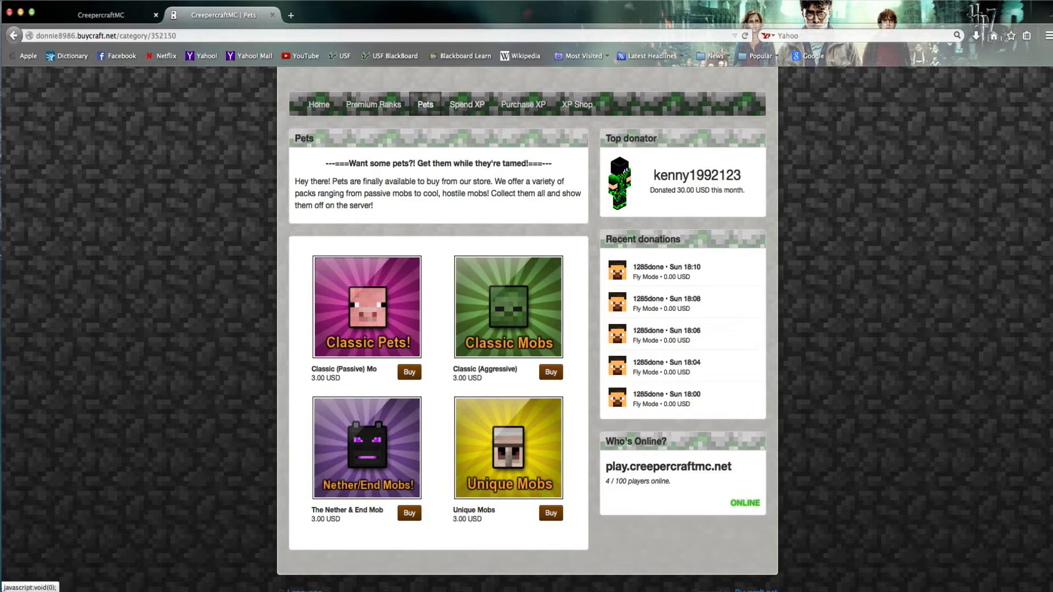
Return from the Pets page to Premium Ranks listing VIP and VIP+.
left_click(508, 307)
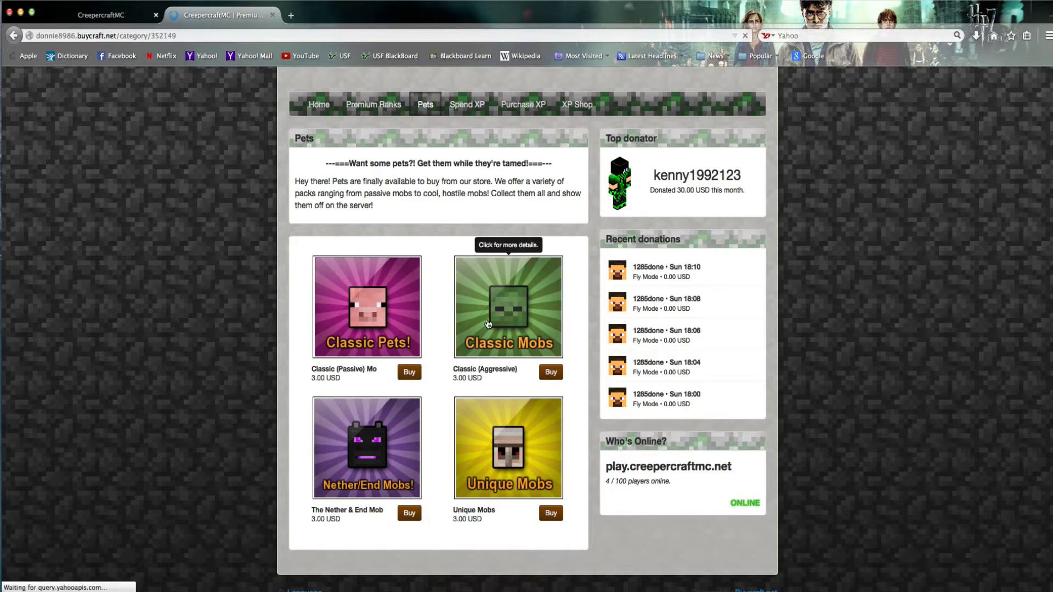
left_click(373, 104)
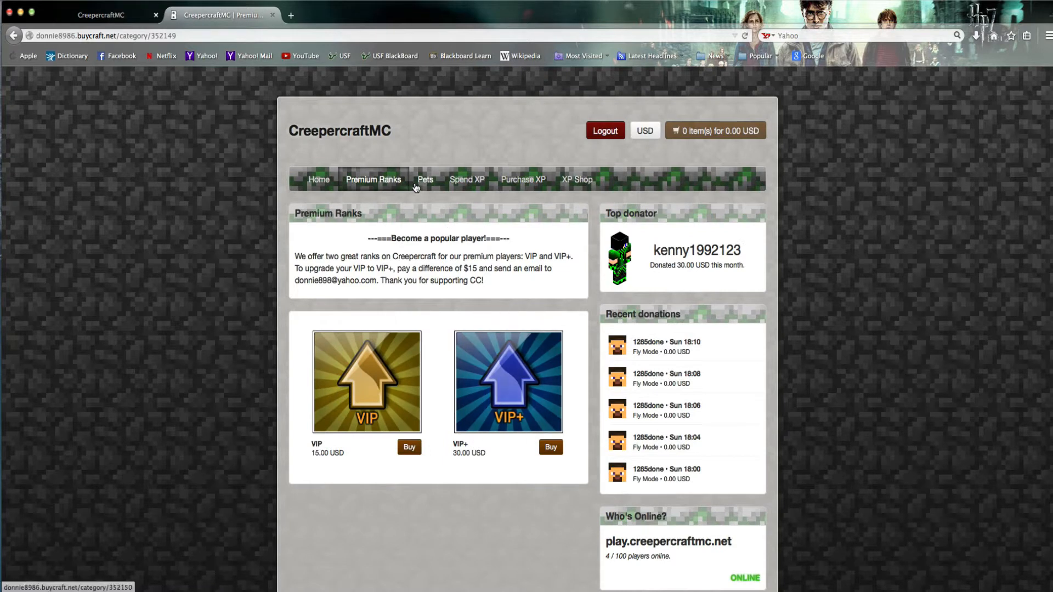
Open the Spend XP category to see its single Fly Mode item.
left_click(466, 180)
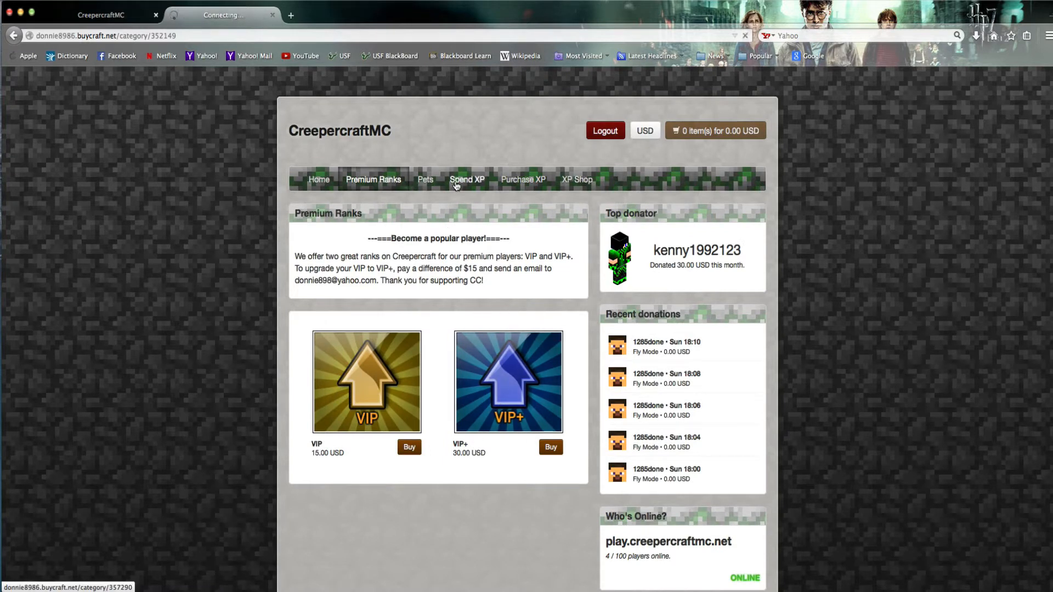
left_click(467, 179)
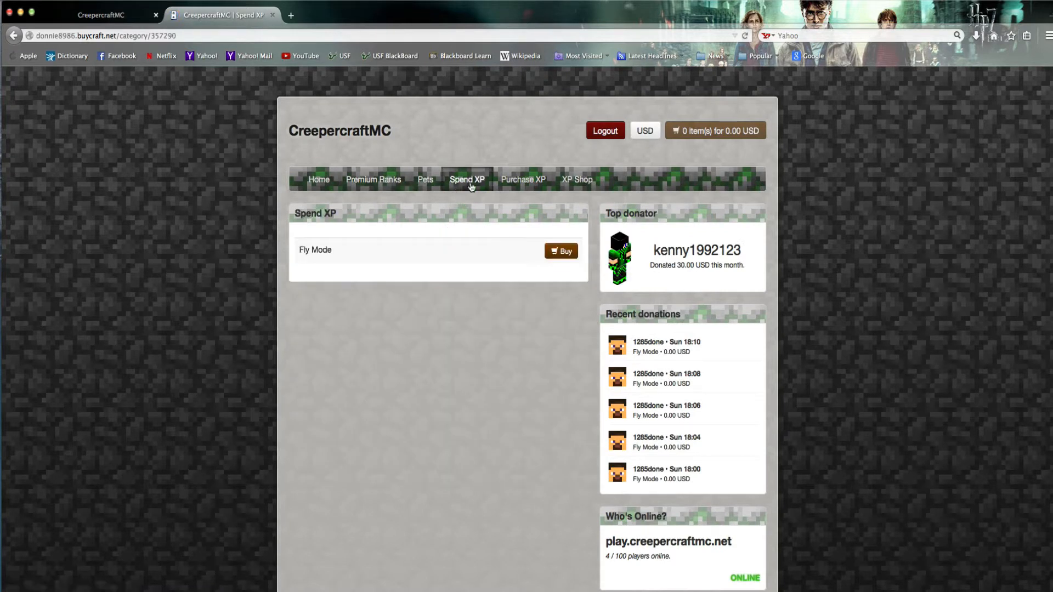
mouse_move(571, 175)
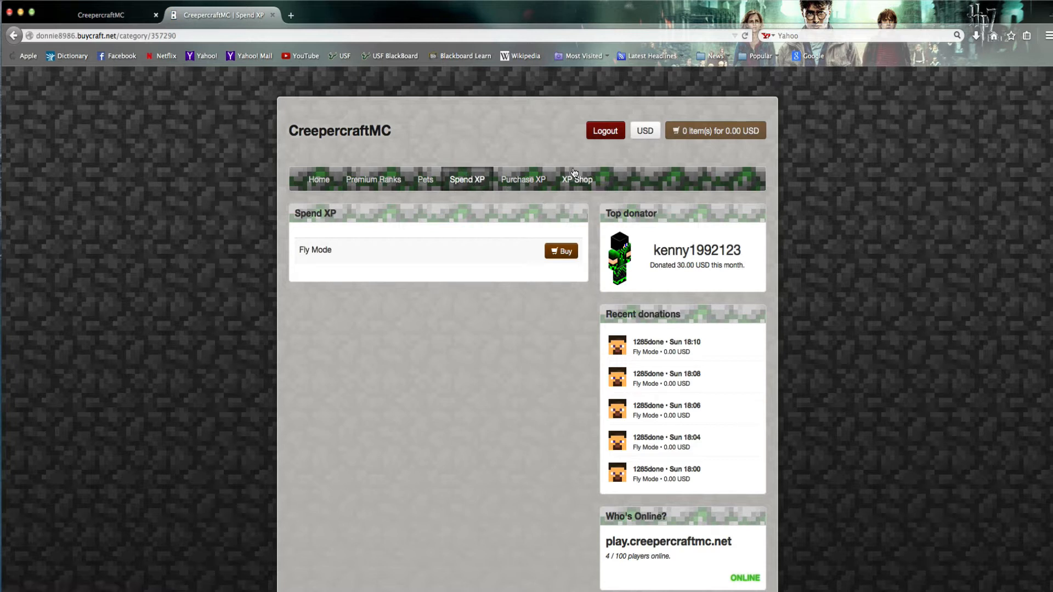
mouse_move(604, 189)
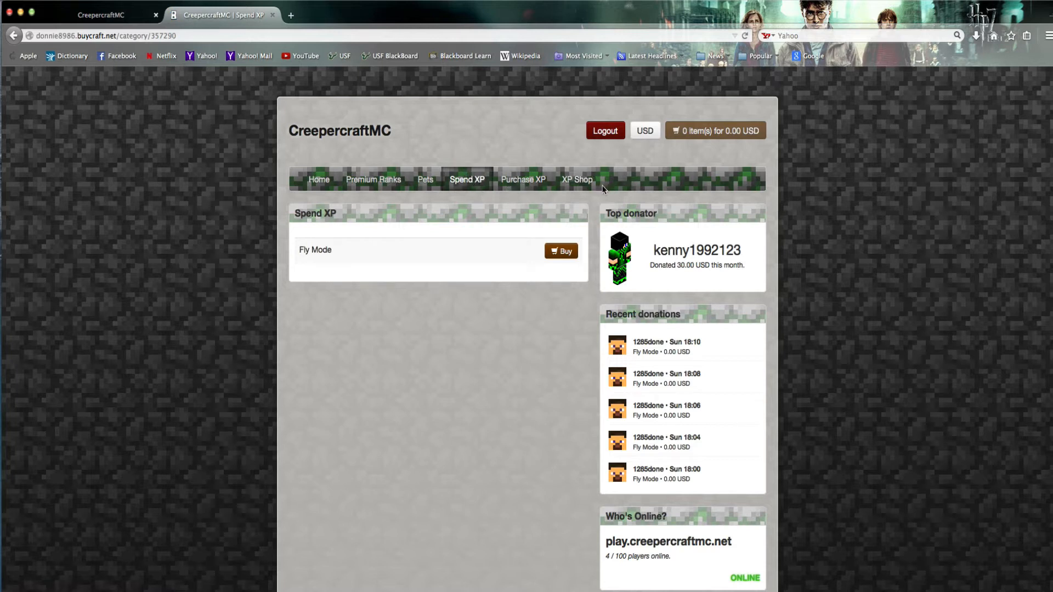
mouse_move(575, 179)
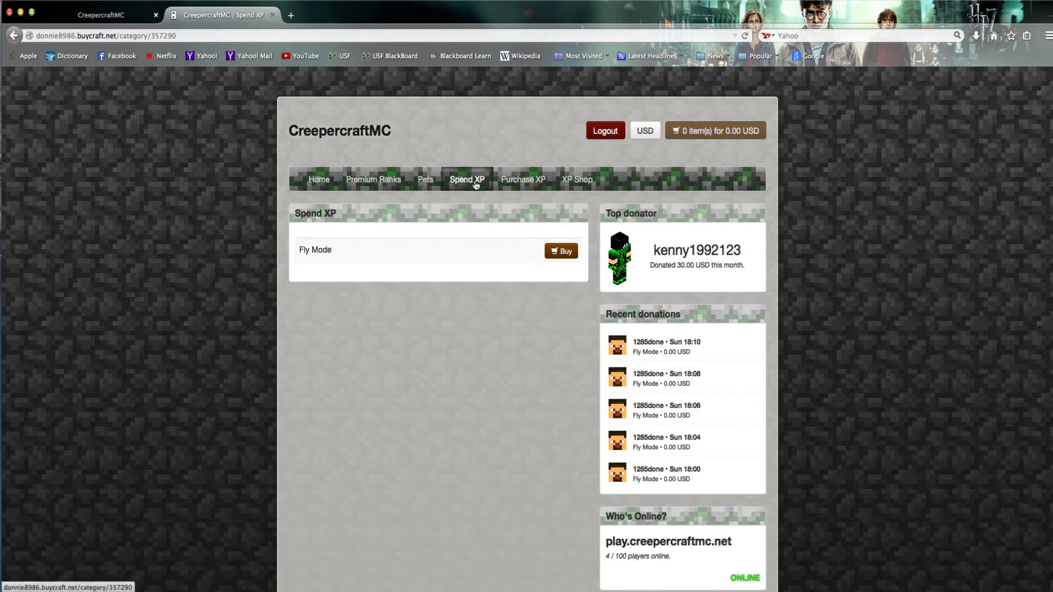
mouse_move(385, 255)
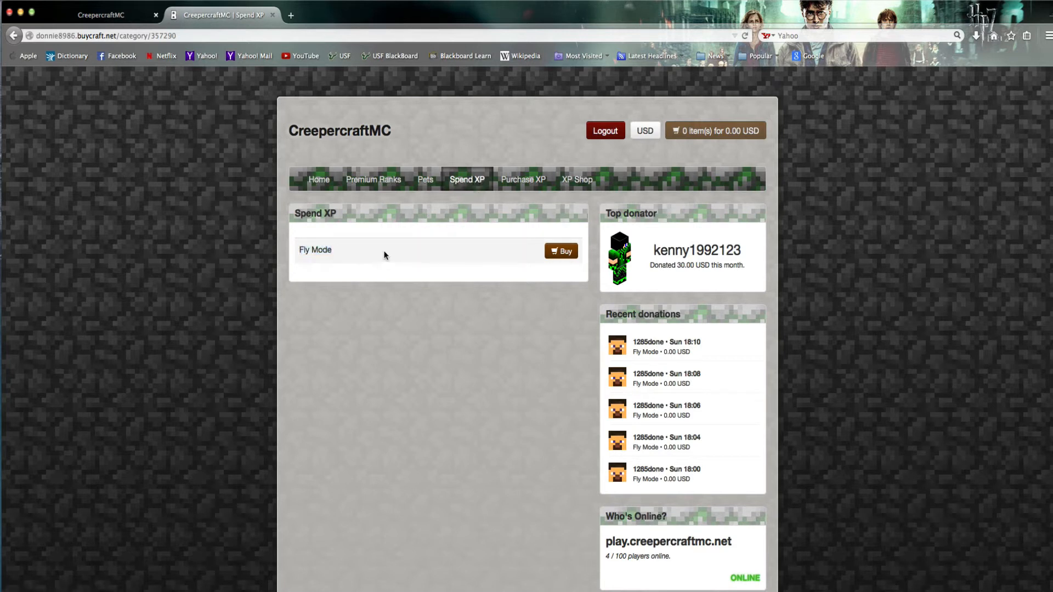
mouse_move(495, 269)
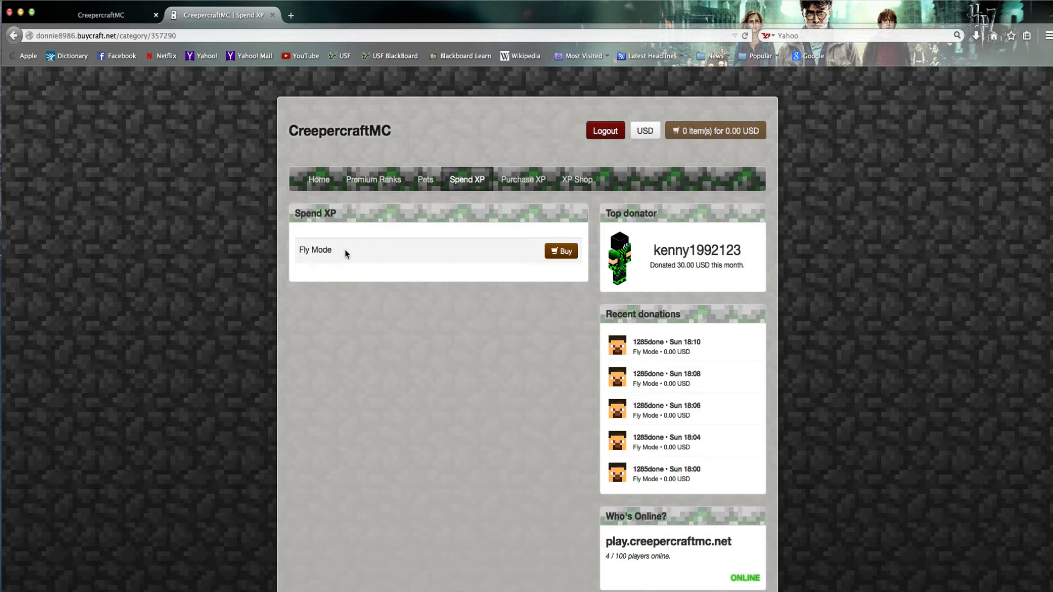
Switch to the forum tab and start entering the login username.
left_click(101, 14)
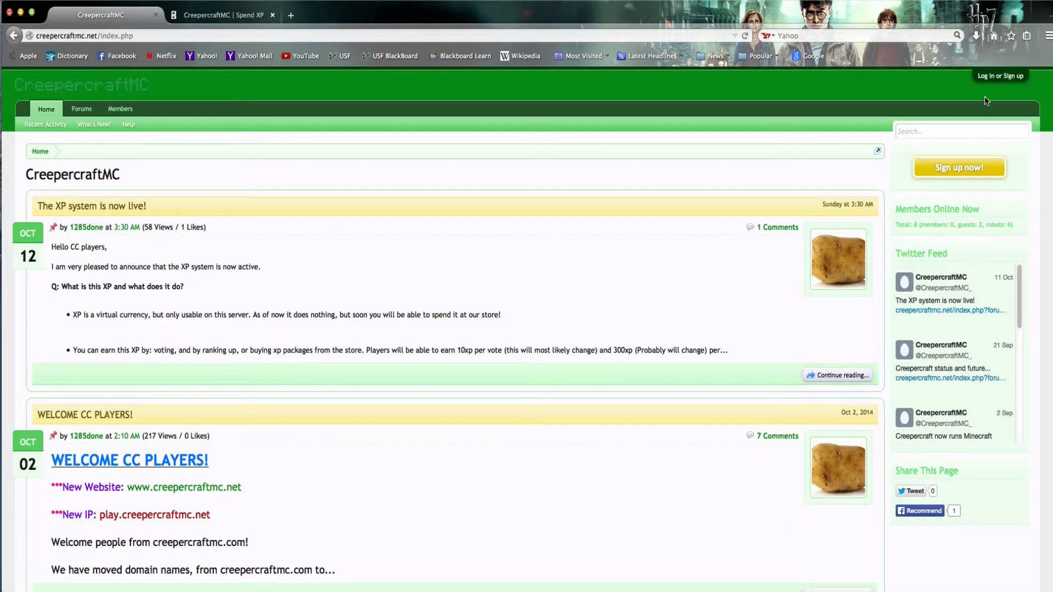
mouse_move(1017, 91)
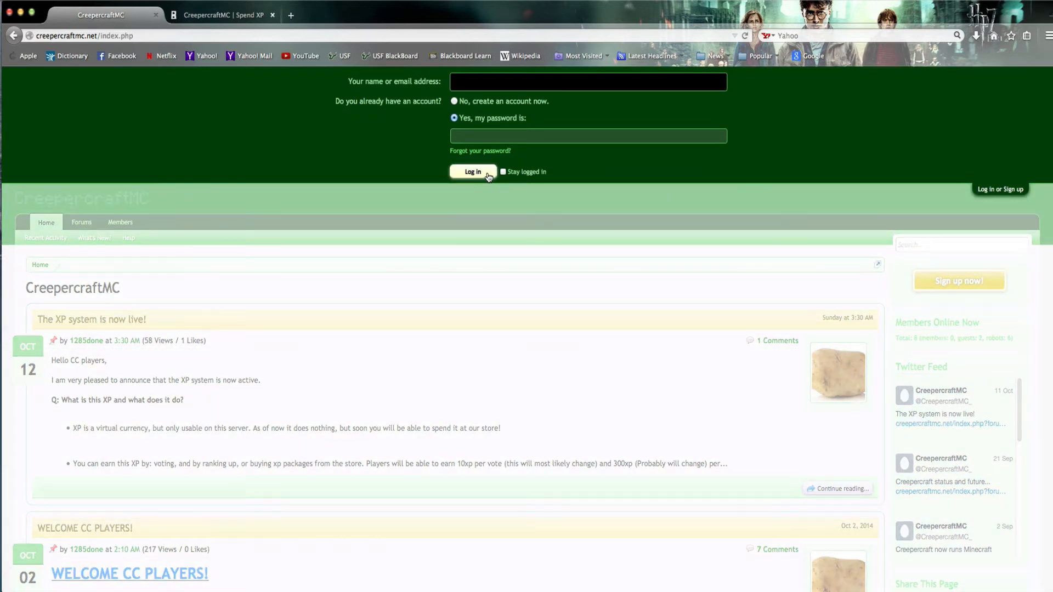
type("do")
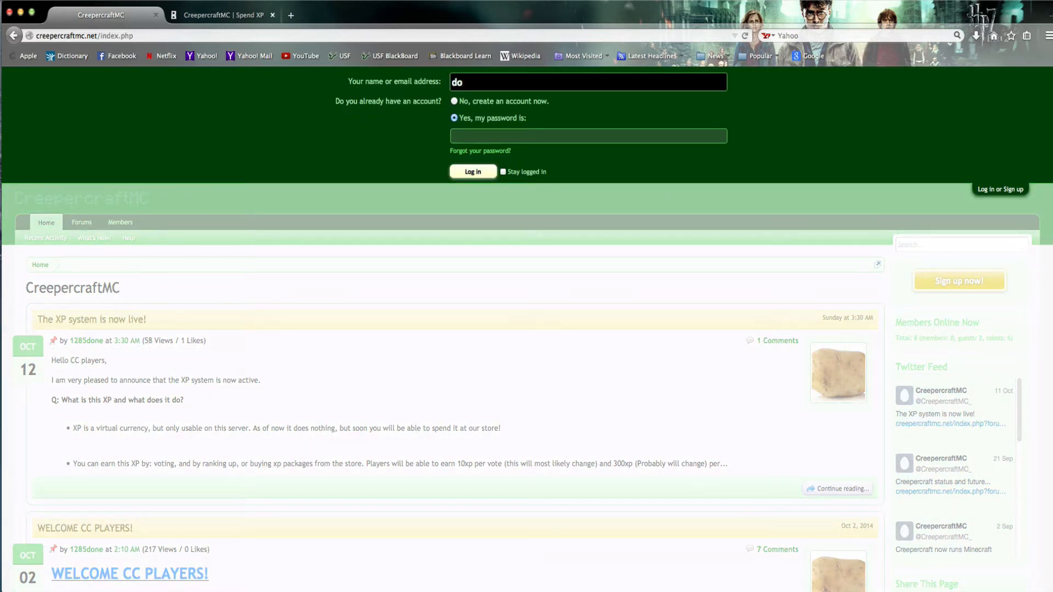
key("backspace")
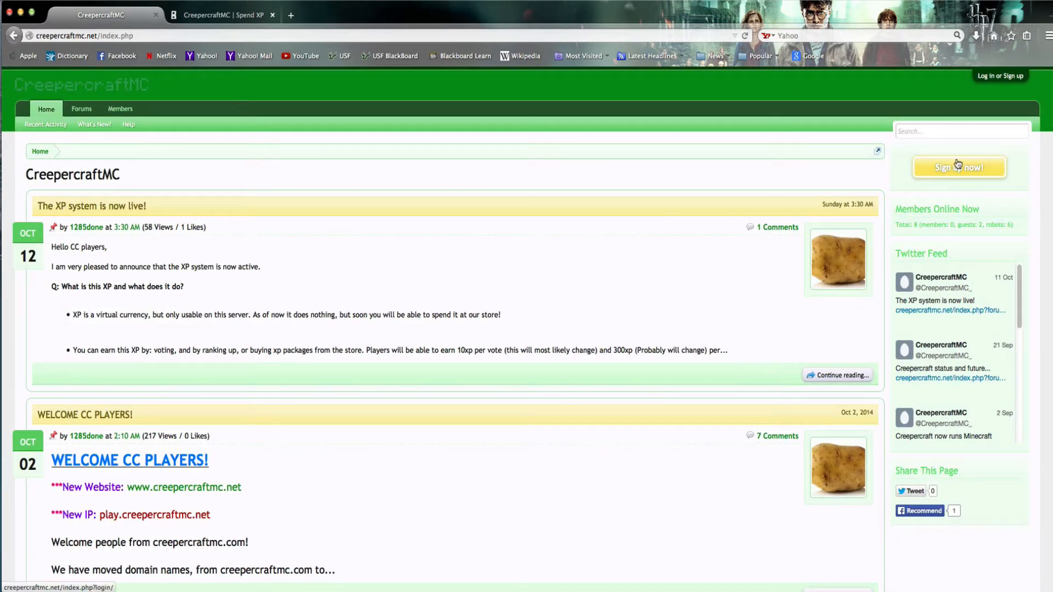
mouse_move(903, 212)
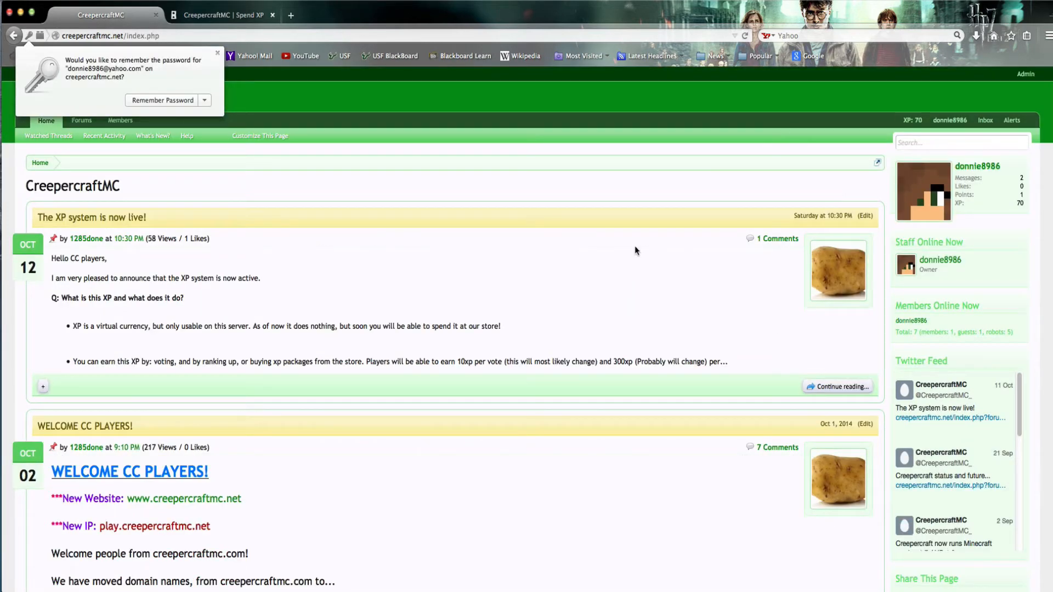
mouse_move(181, 81)
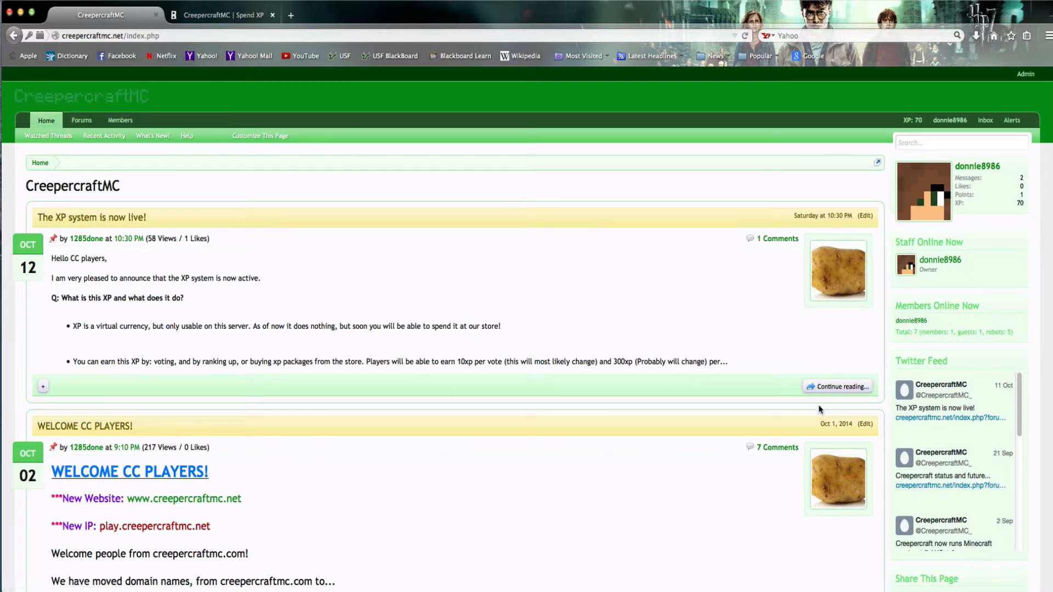
mouse_move(282, 237)
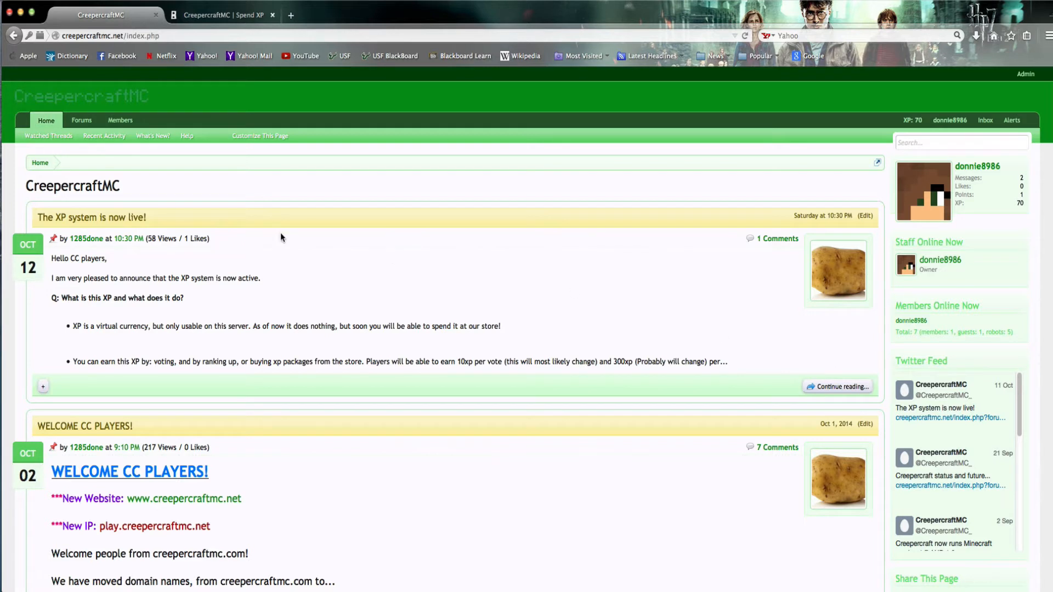
mouse_move(20, 129)
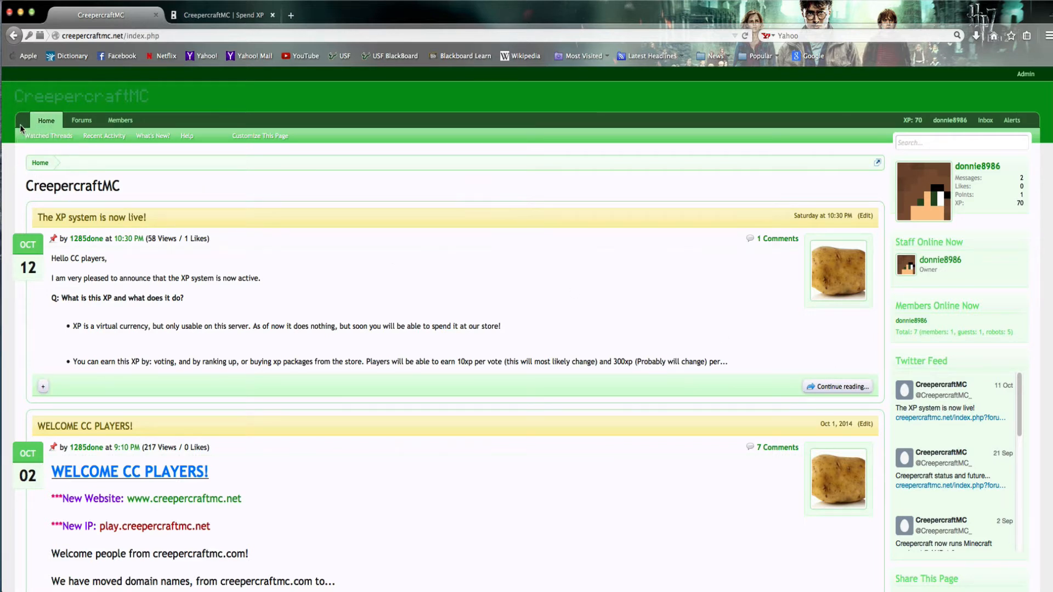
left_click(81, 120)
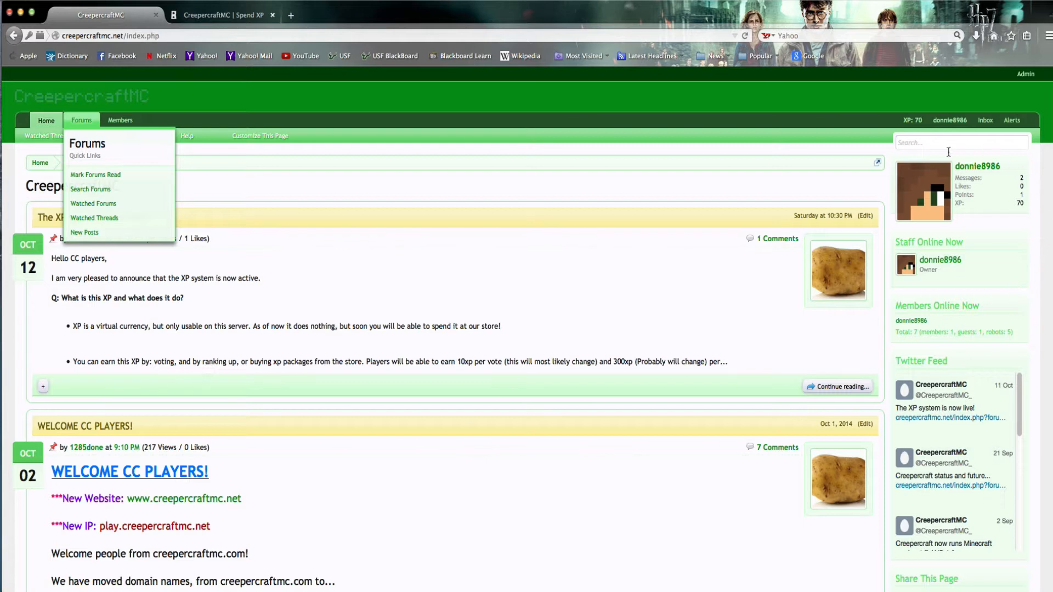
mouse_move(1038, 189)
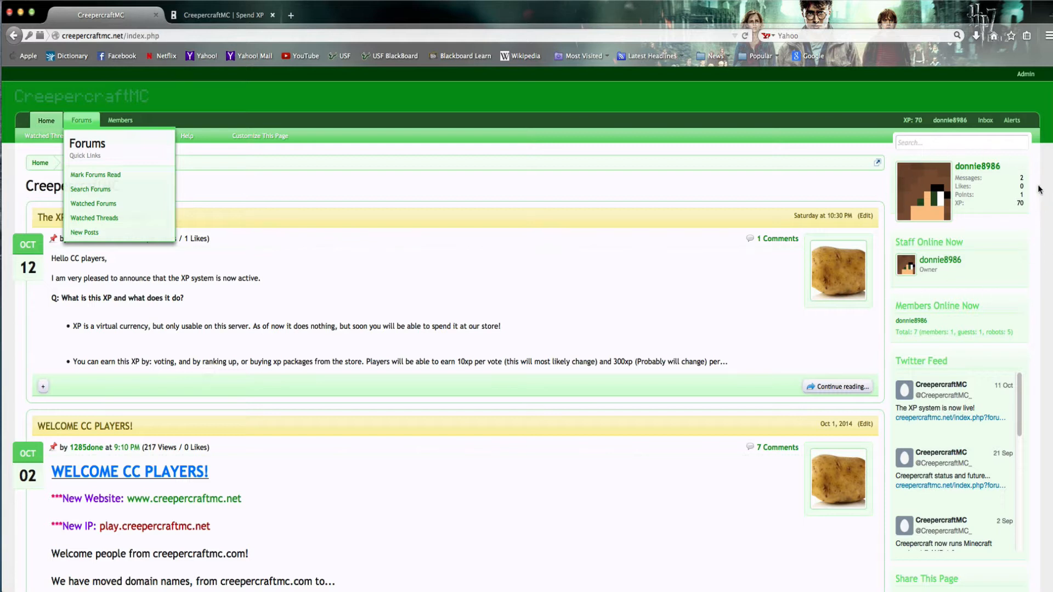
mouse_move(967, 208)
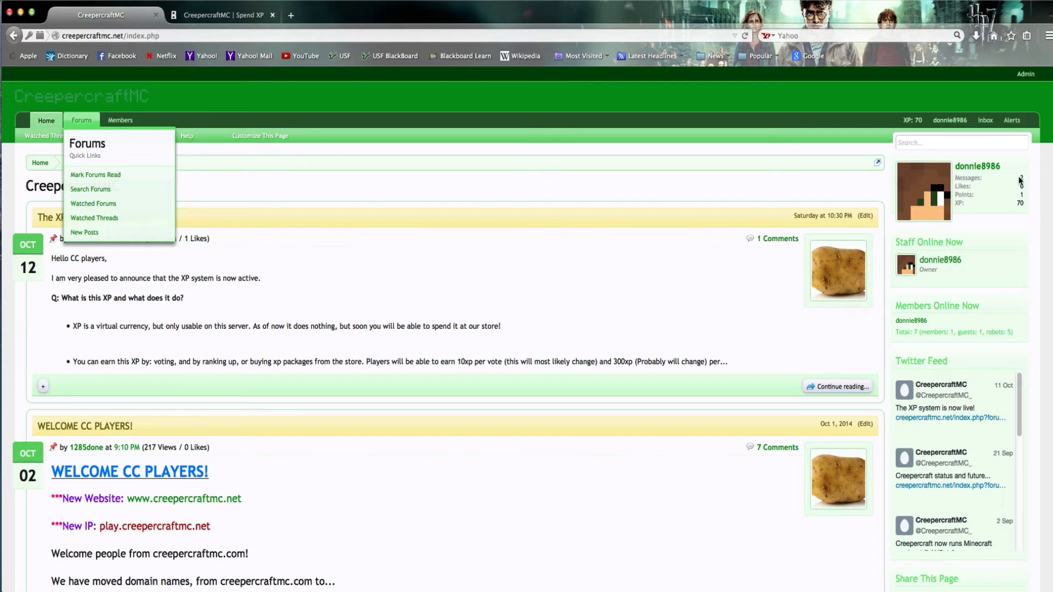
left_click(45, 120)
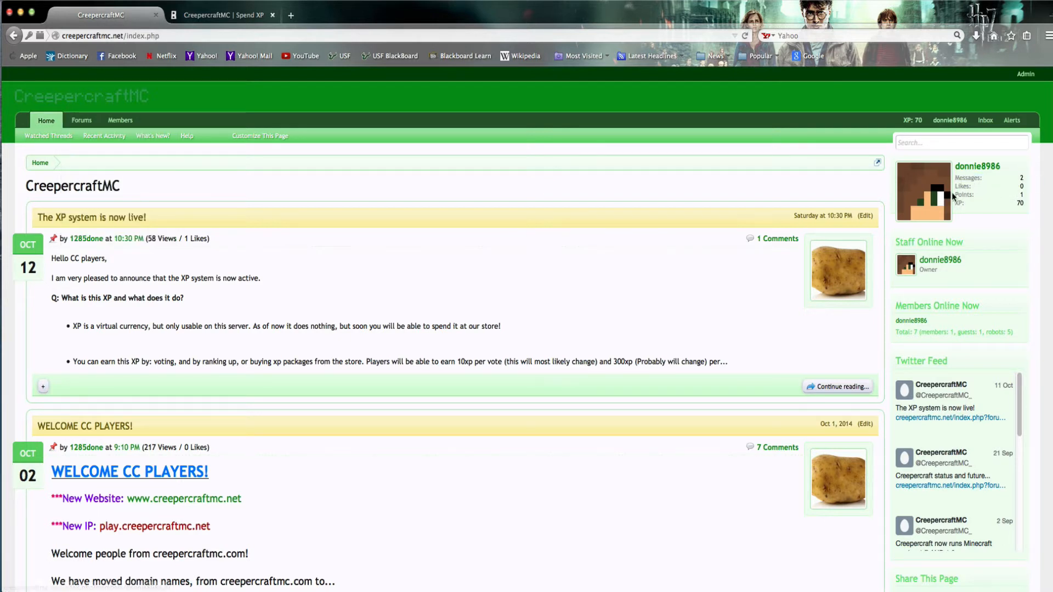
mouse_move(1026, 204)
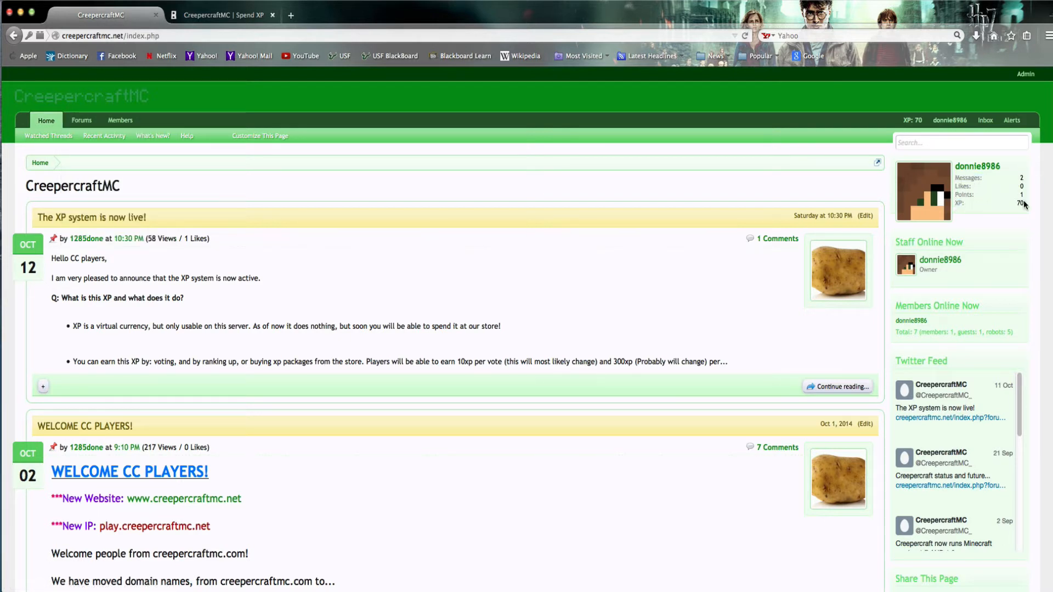
mouse_move(1011, 217)
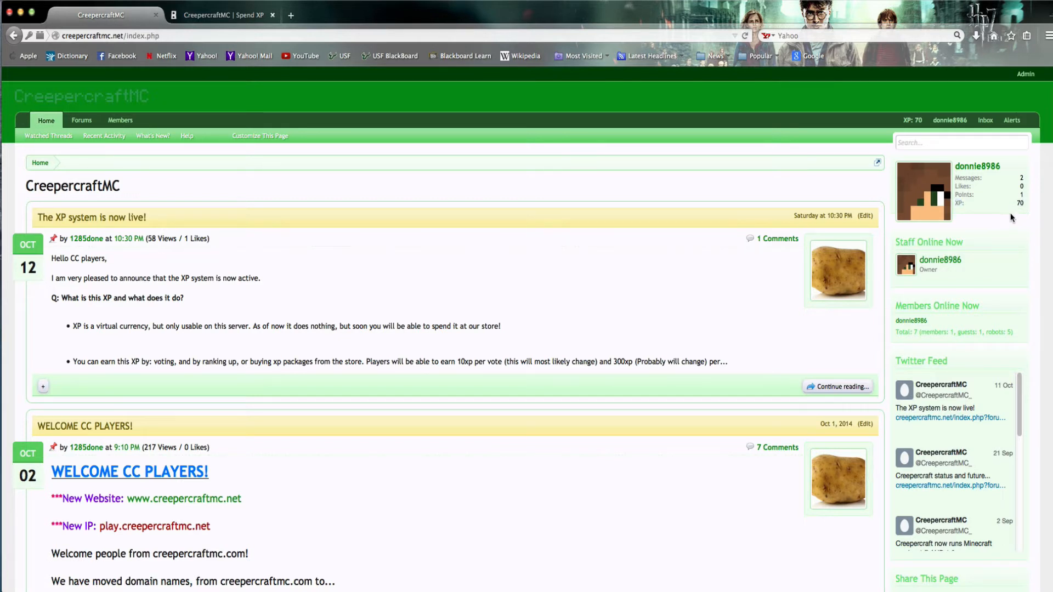
mouse_move(1023, 210)
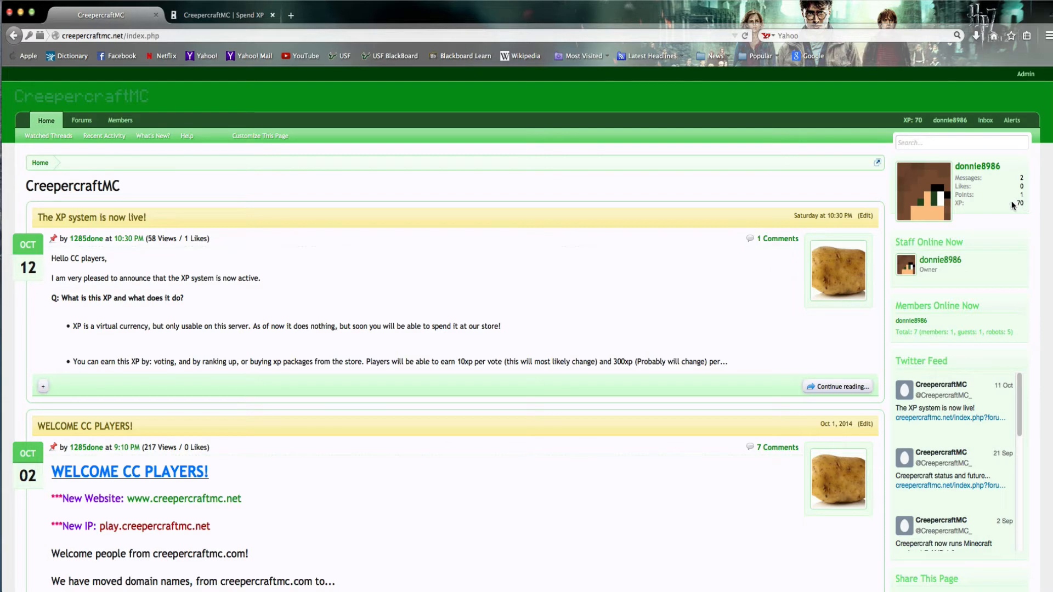
mouse_move(224, 15)
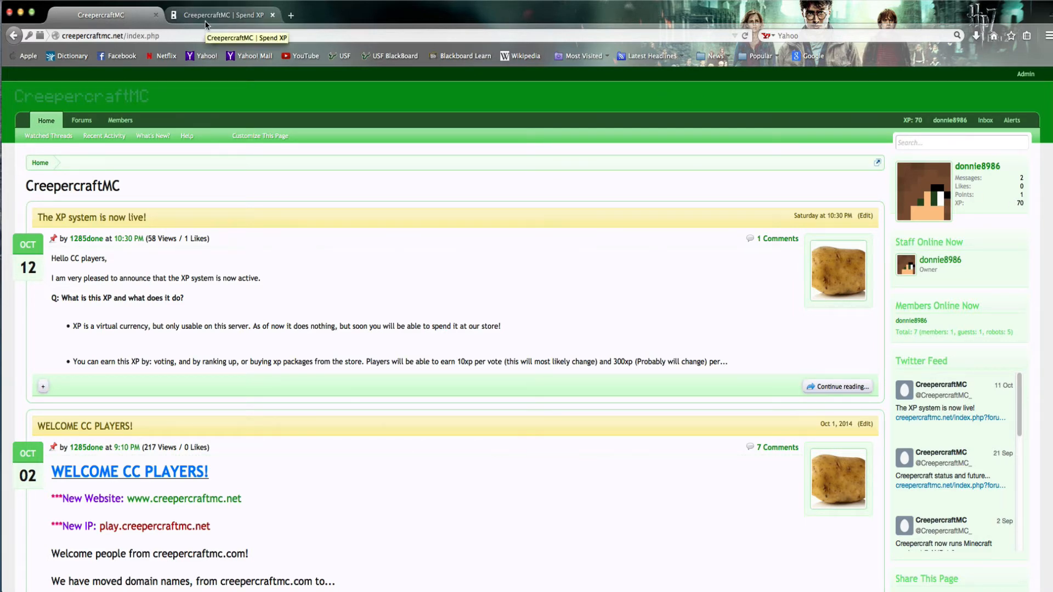
On the Buycraft tab, view +1000 XP for 50.00 USD, then return to Spend XP.
left_click(222, 15)
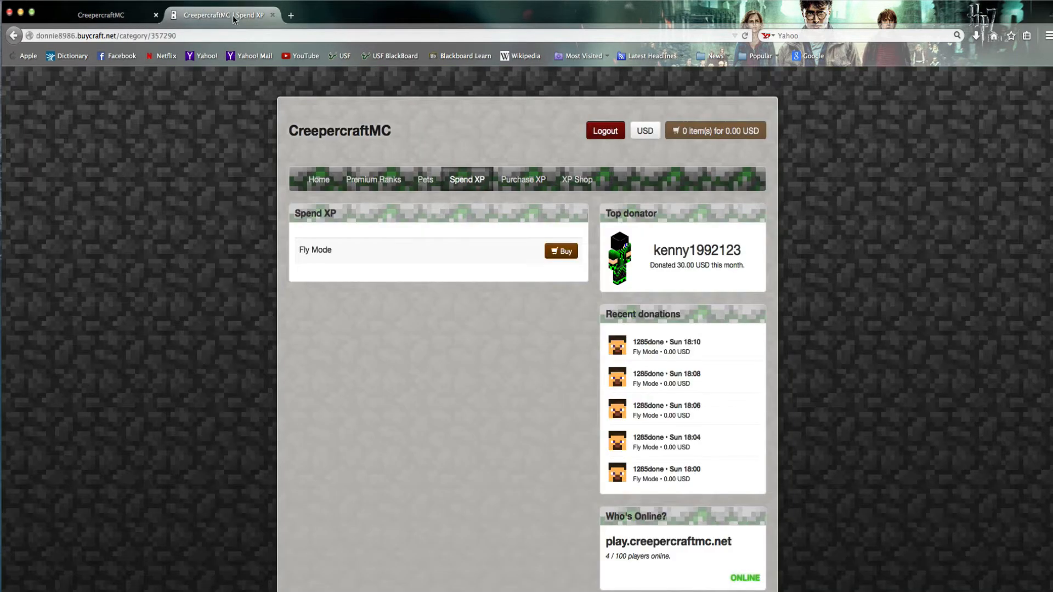
mouse_move(410, 228)
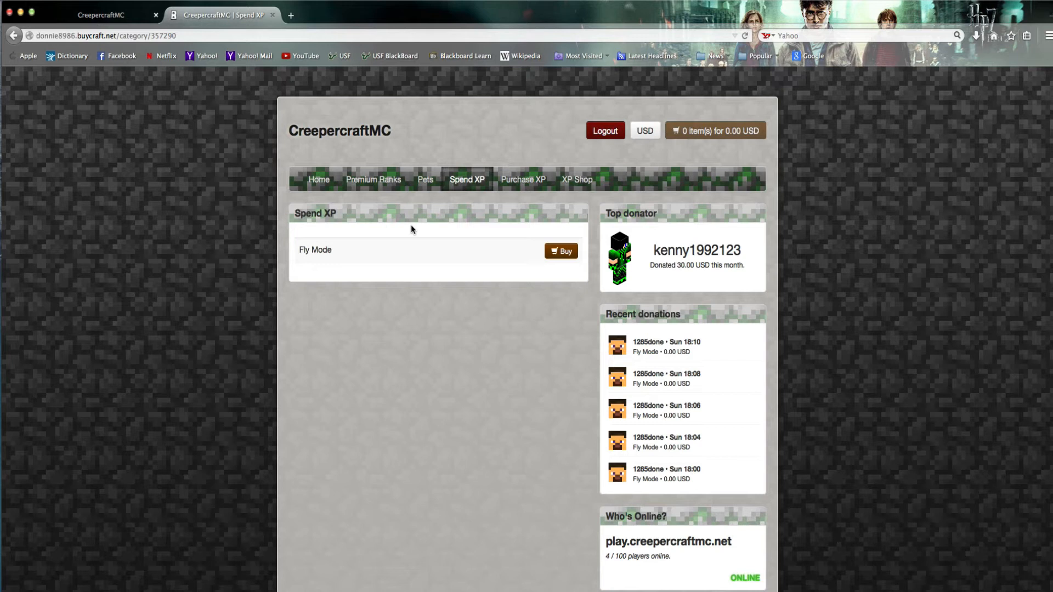
left_click(523, 179)
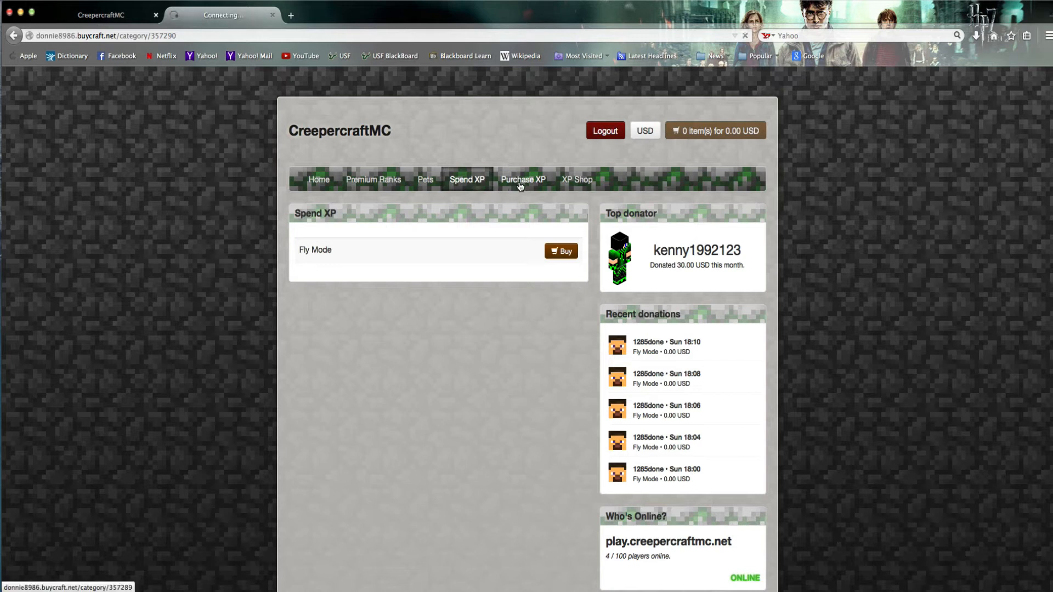
left_click(523, 179)
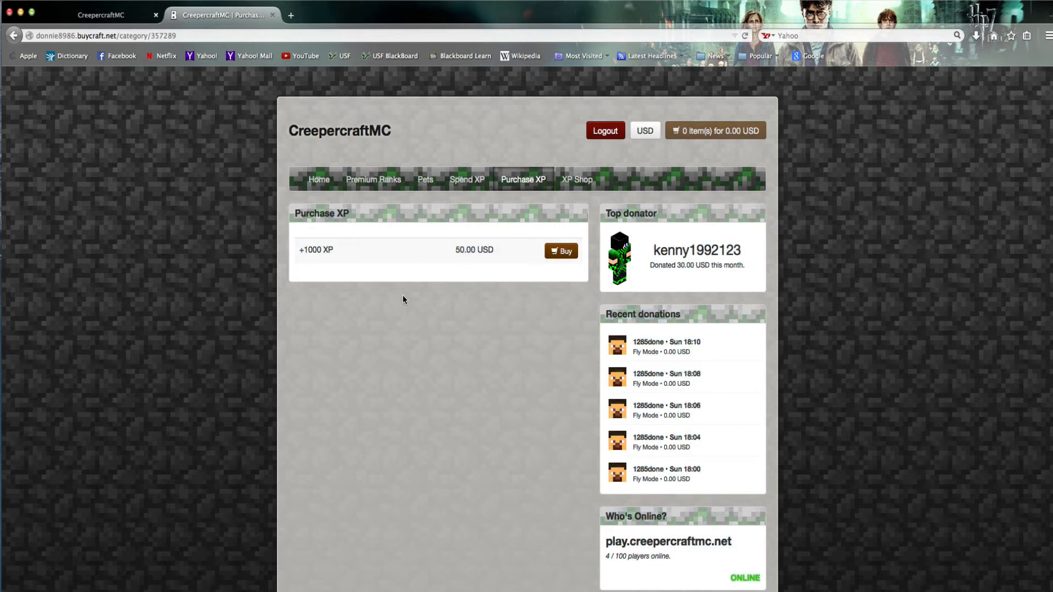
left_click(466, 179)
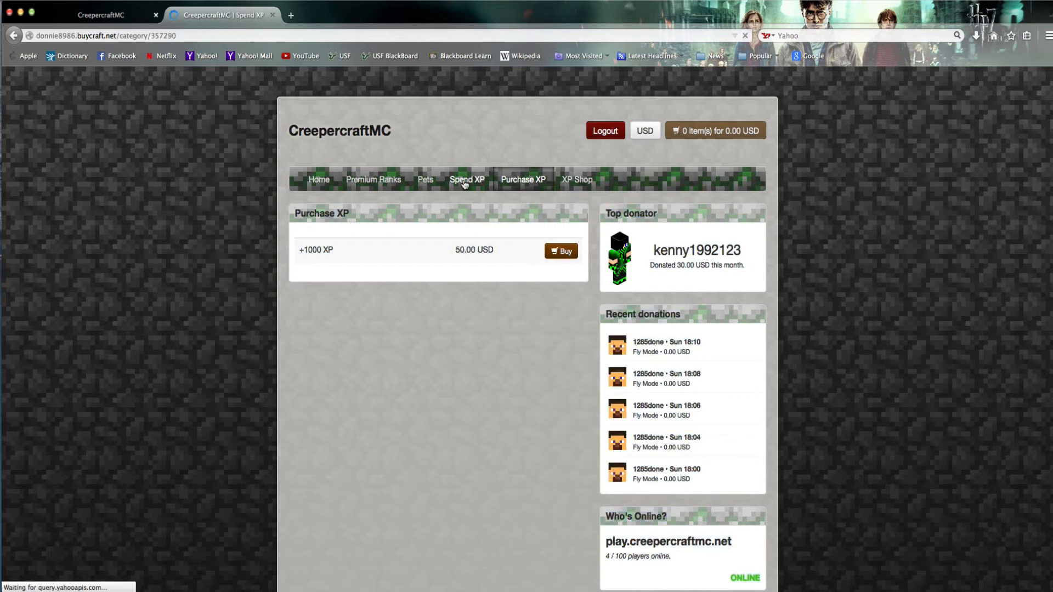
left_click(466, 179)
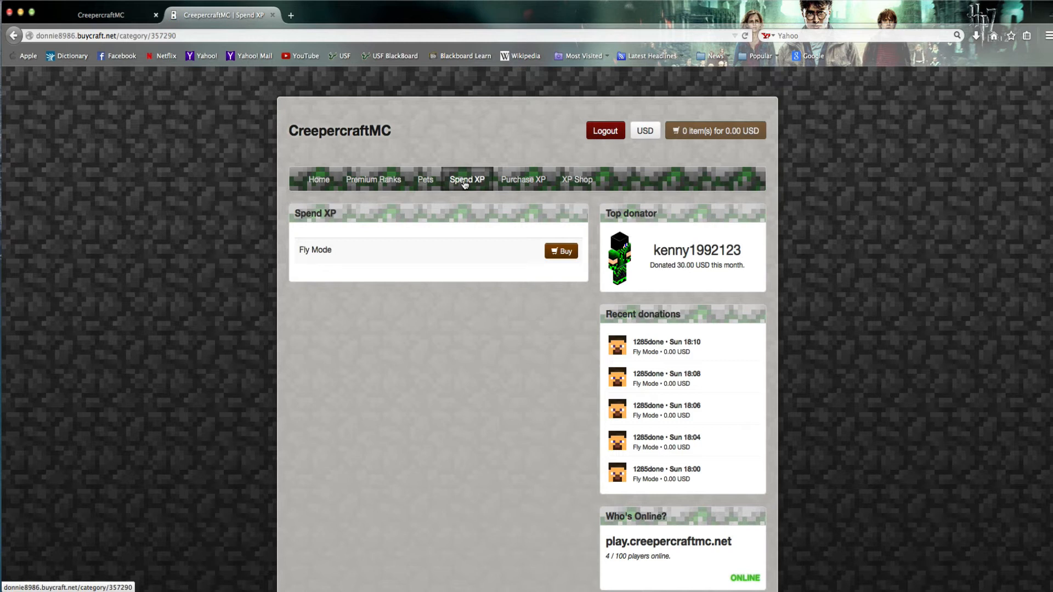
mouse_move(517, 190)
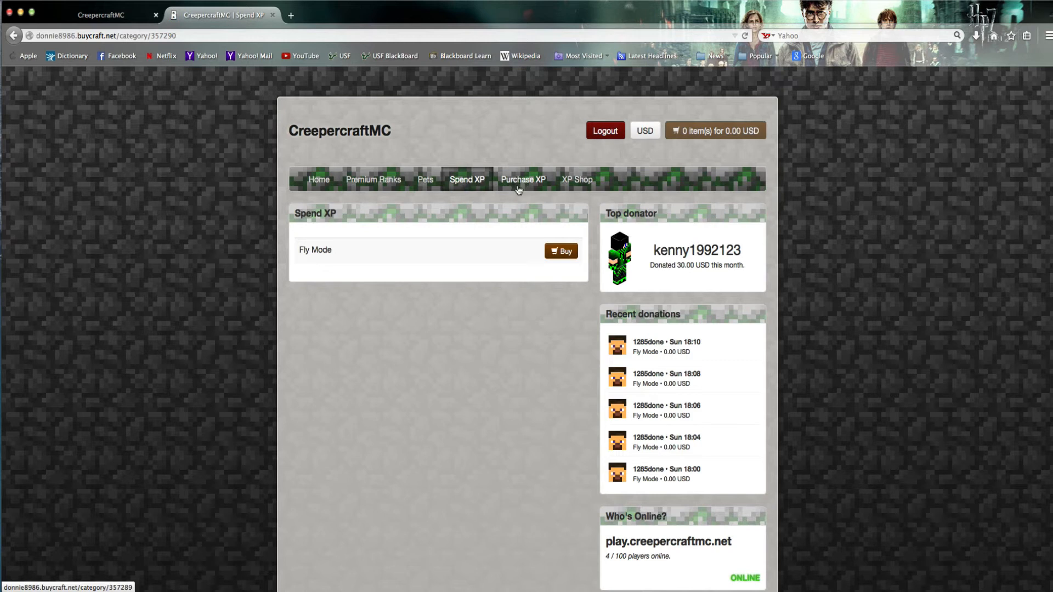
mouse_move(516, 192)
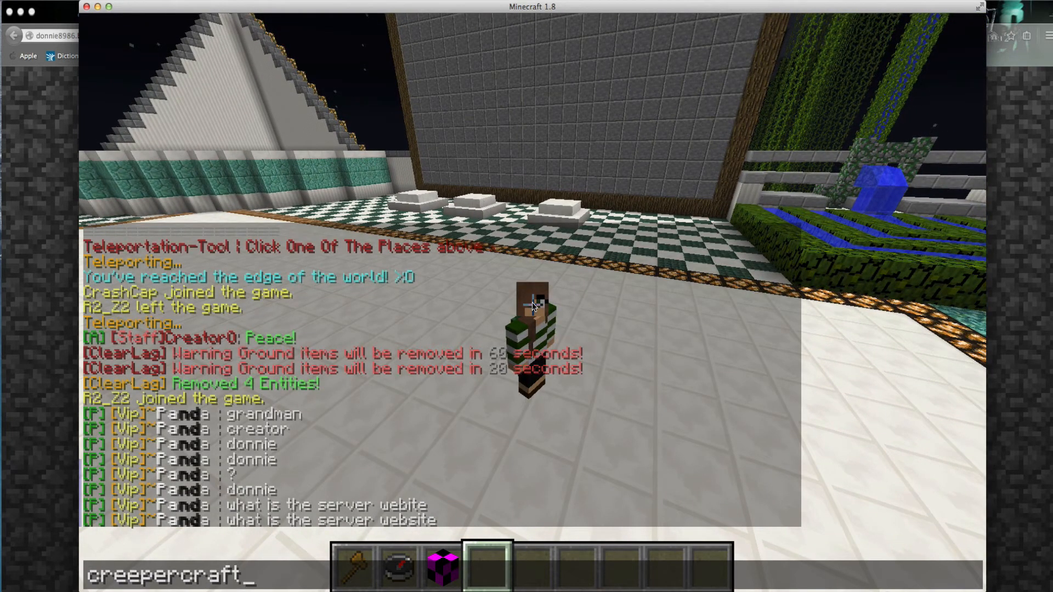
Reply in chat with the server website creepercraftmc.net.
type("mc.net")
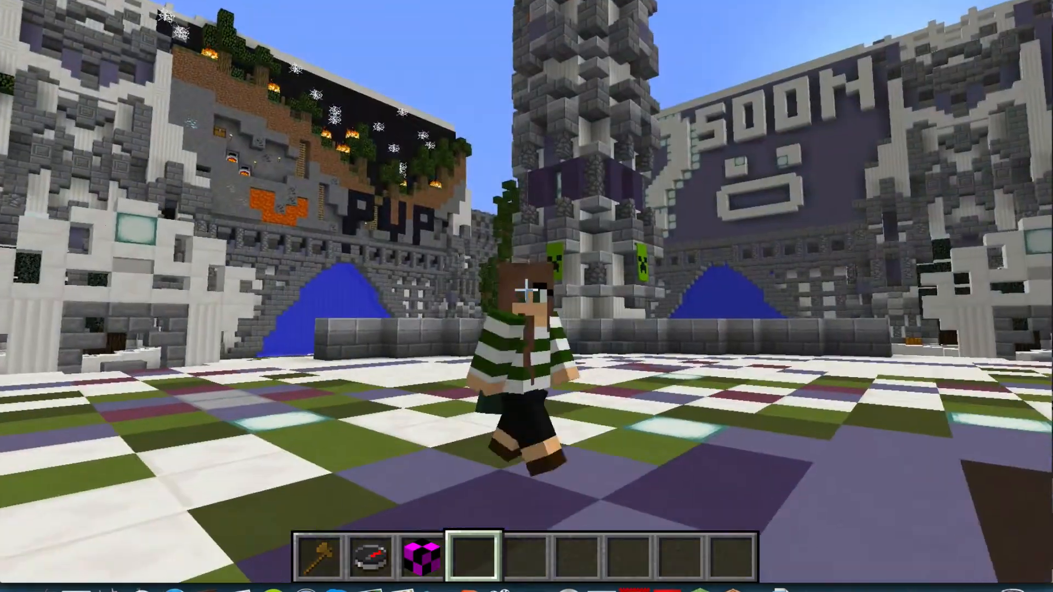
mouse_move(527, 296)
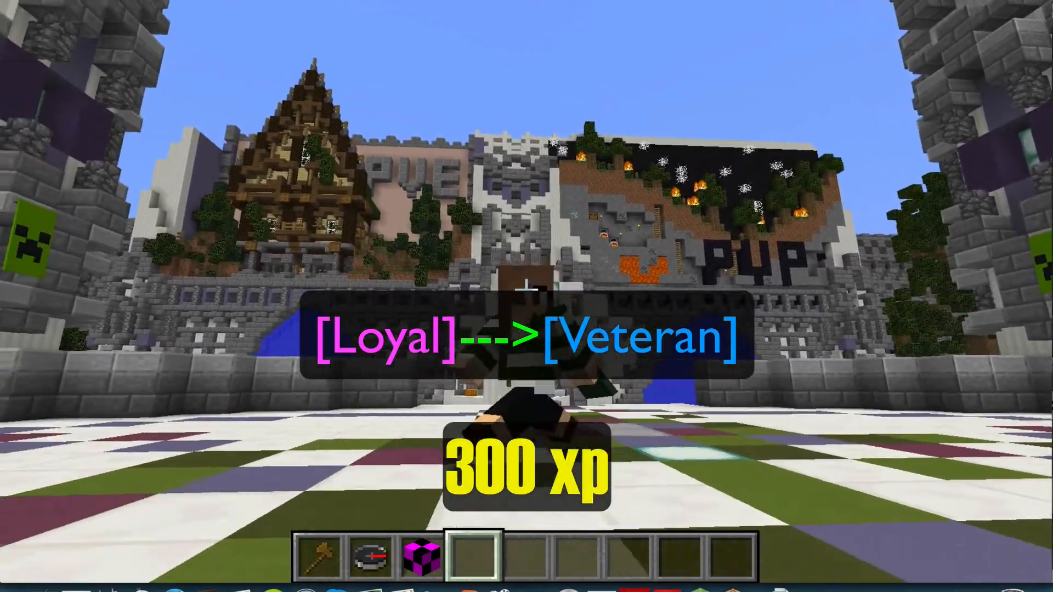
mouse_move(527, 297)
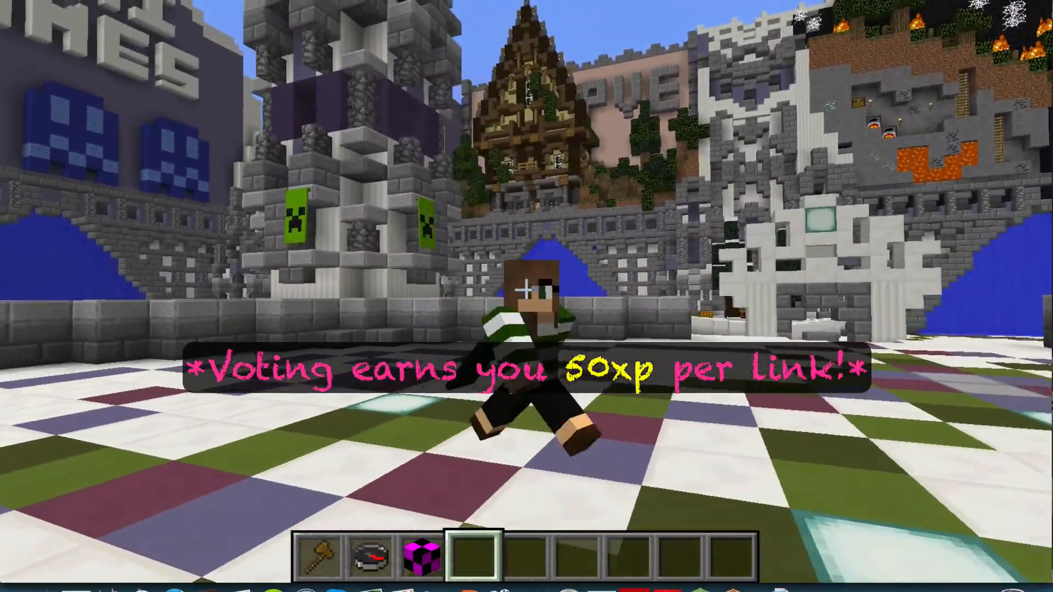
mouse_move(526, 296)
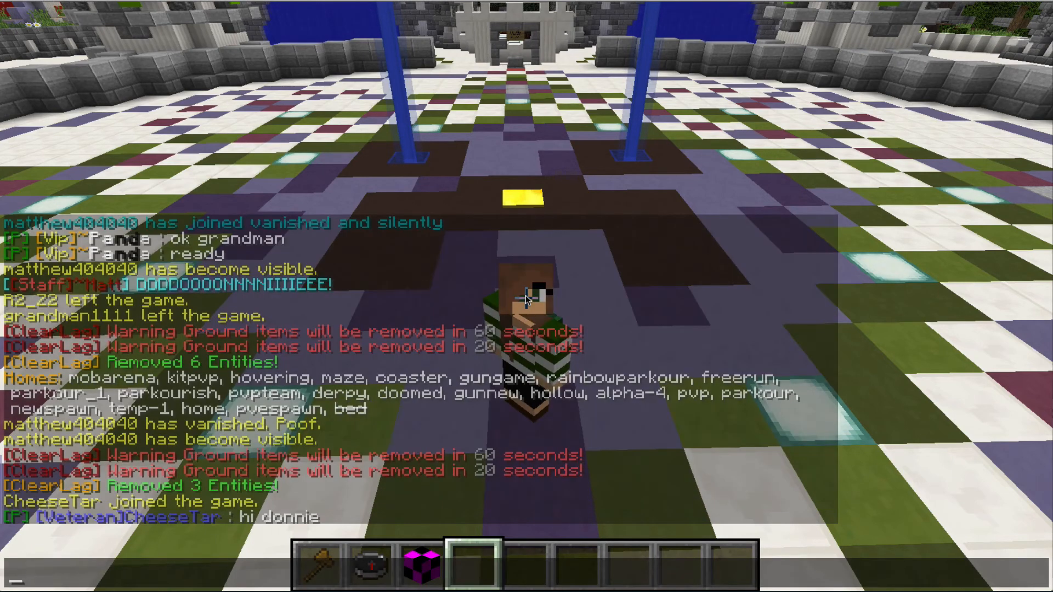
Hold Tab to show the online player list after the hello reply.
key("Tab")
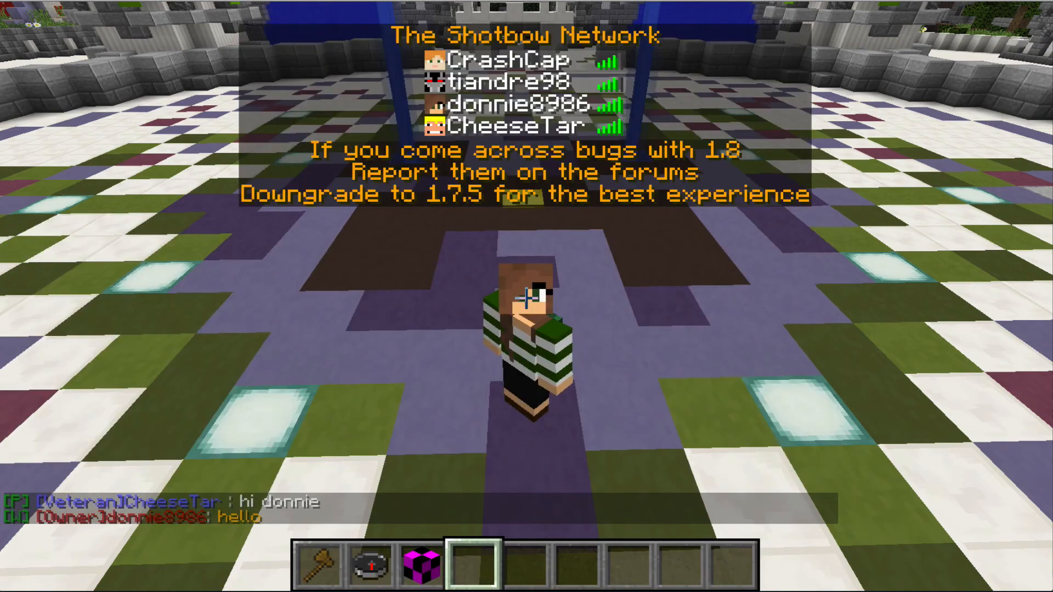